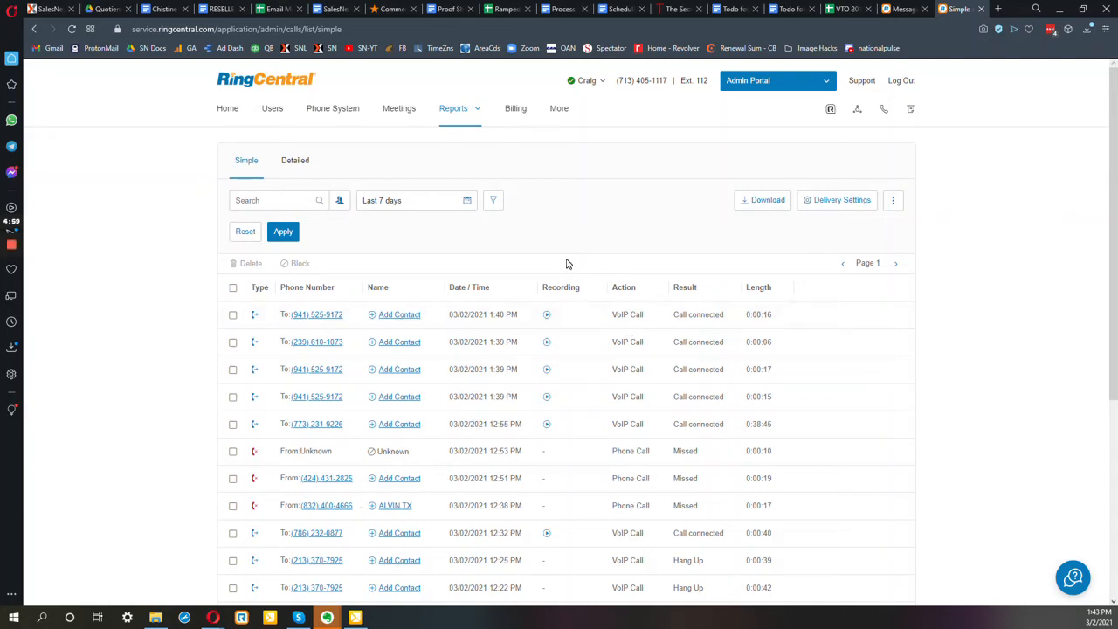
mouse_move(827, 369)
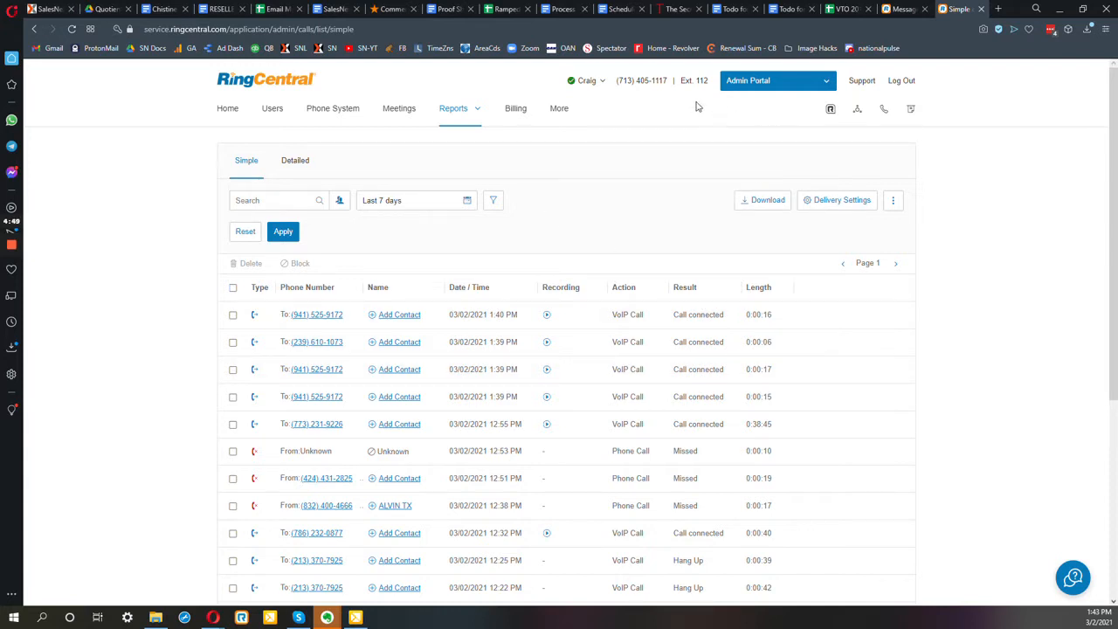
mouse_move(808, 153)
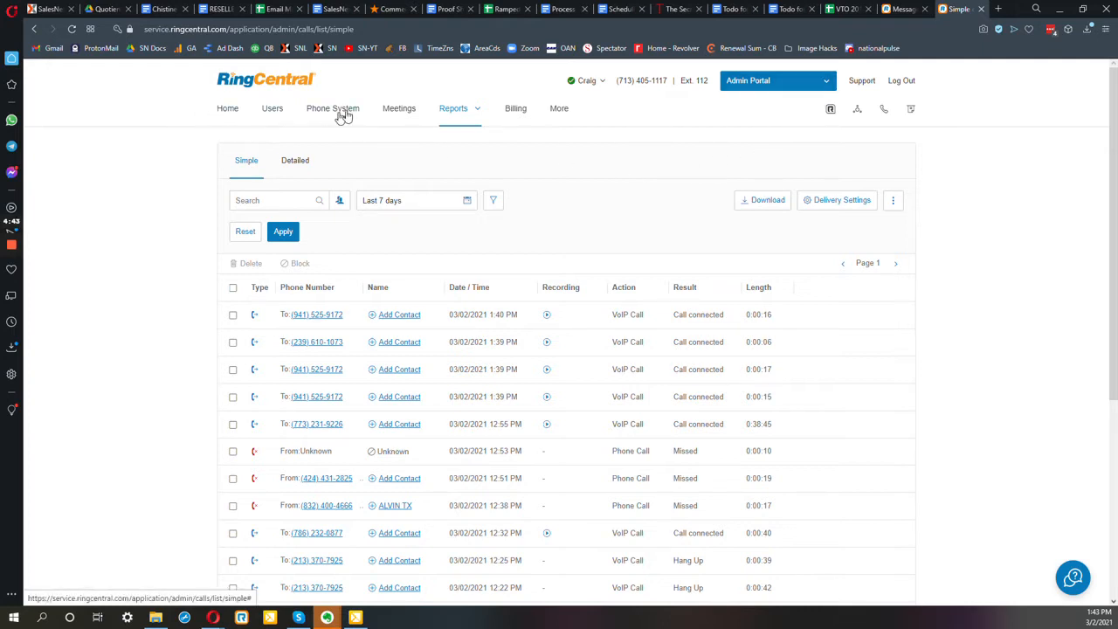
- Play the 12:55 PM call recording briefly, then pause it
click(453, 107)
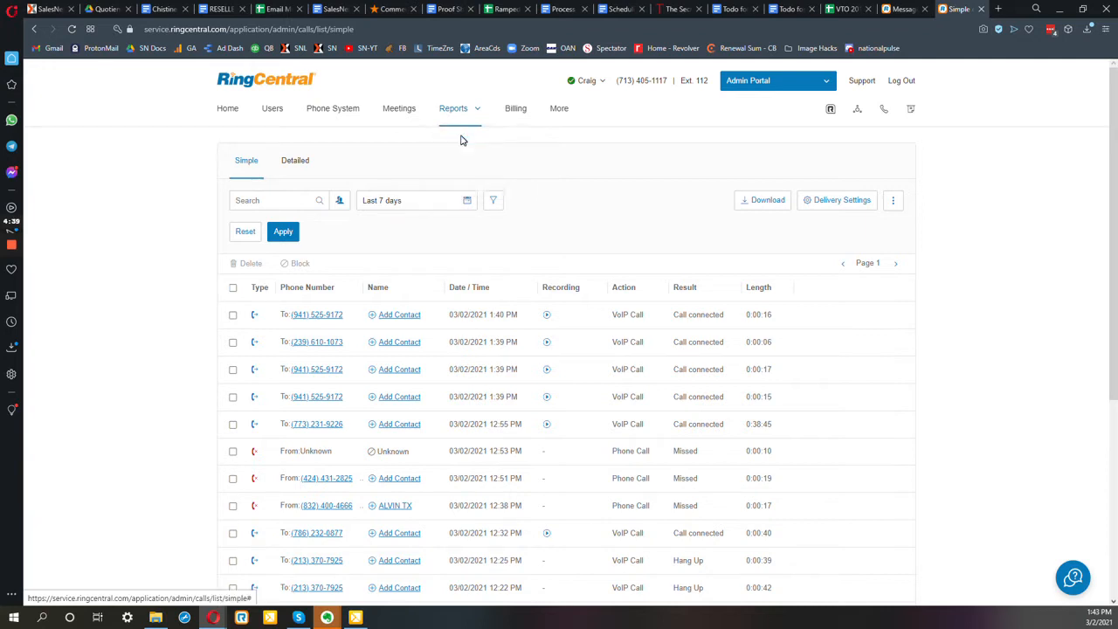
mouse_move(584, 262)
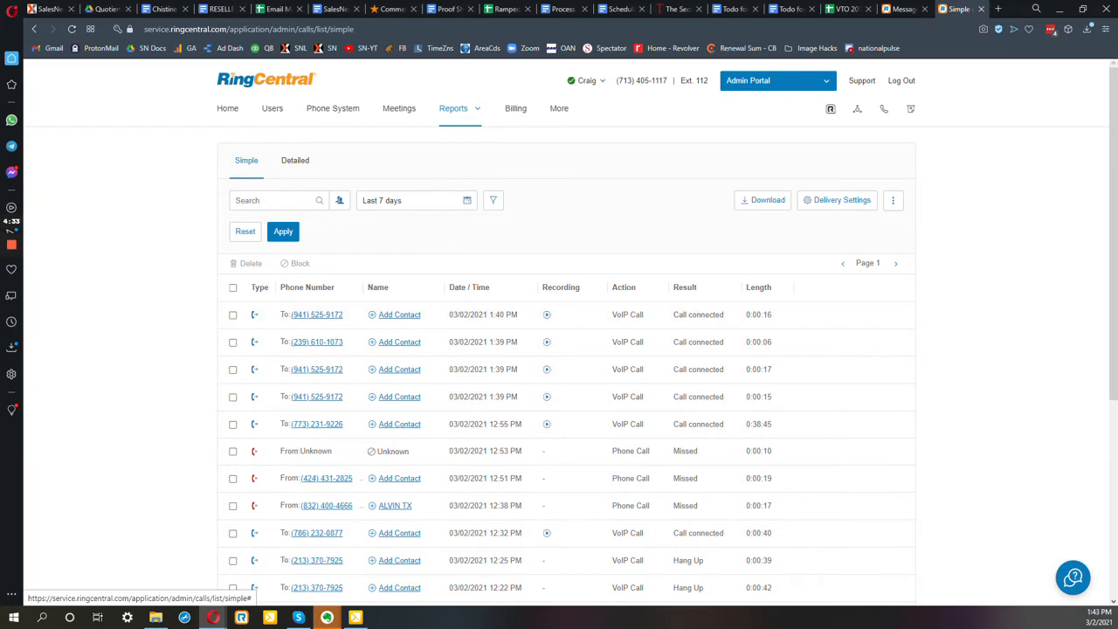
mouse_move(467, 201)
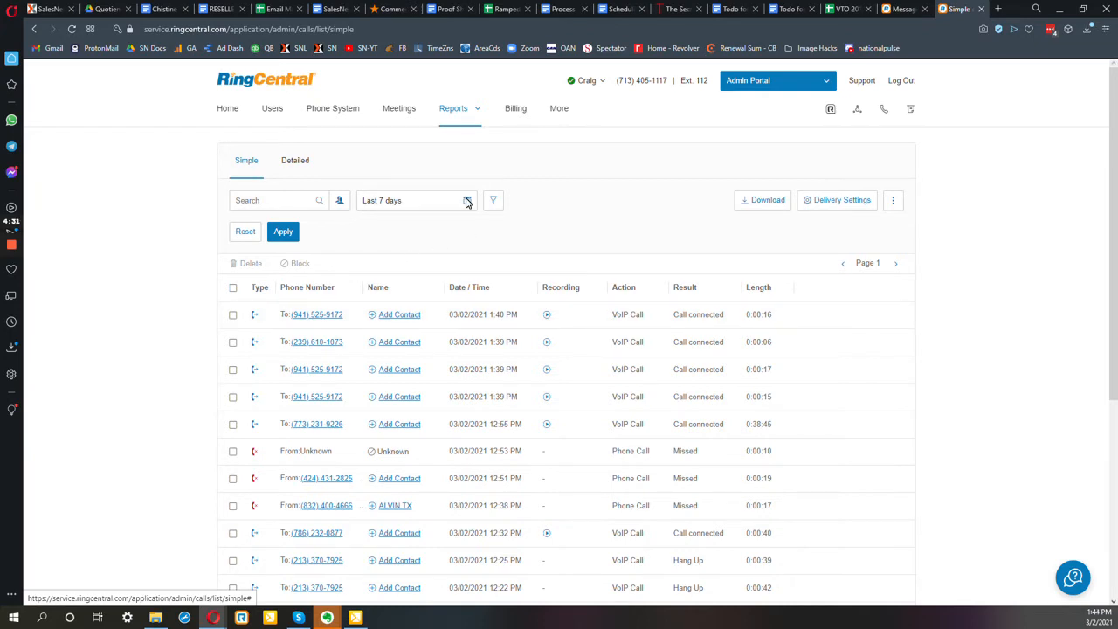
mouse_move(547, 318)
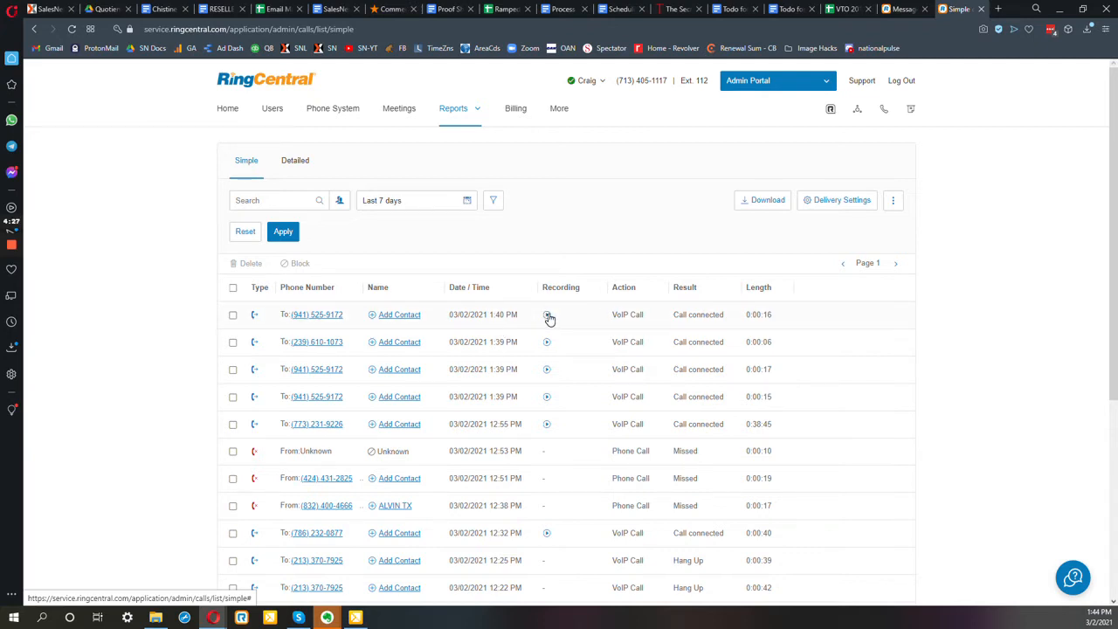
mouse_move(549, 428)
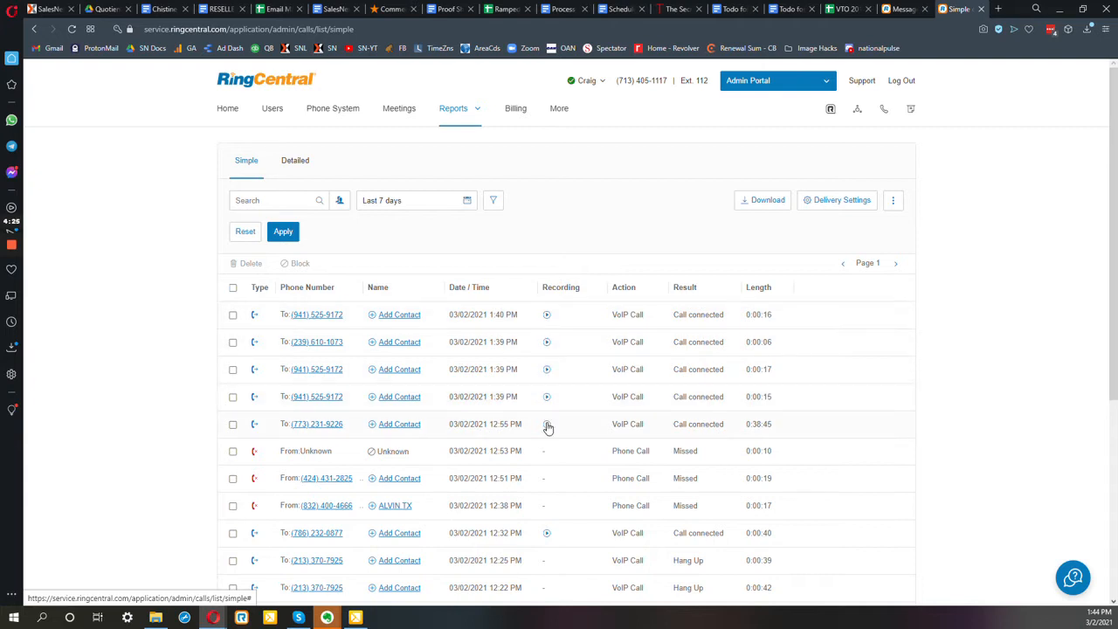
click(547, 424)
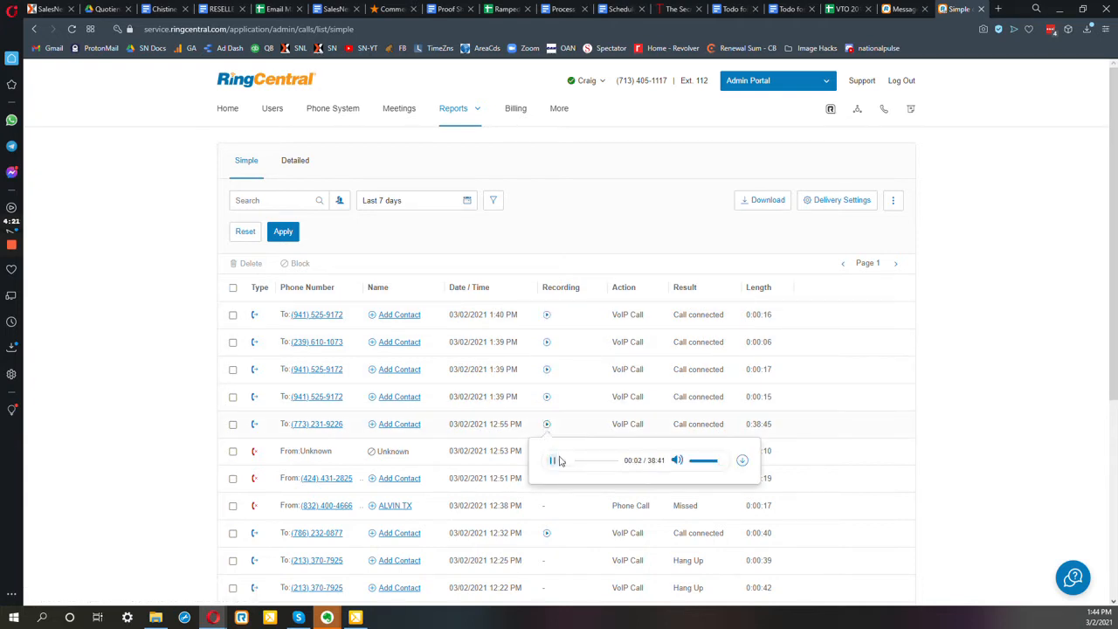
click(552, 460)
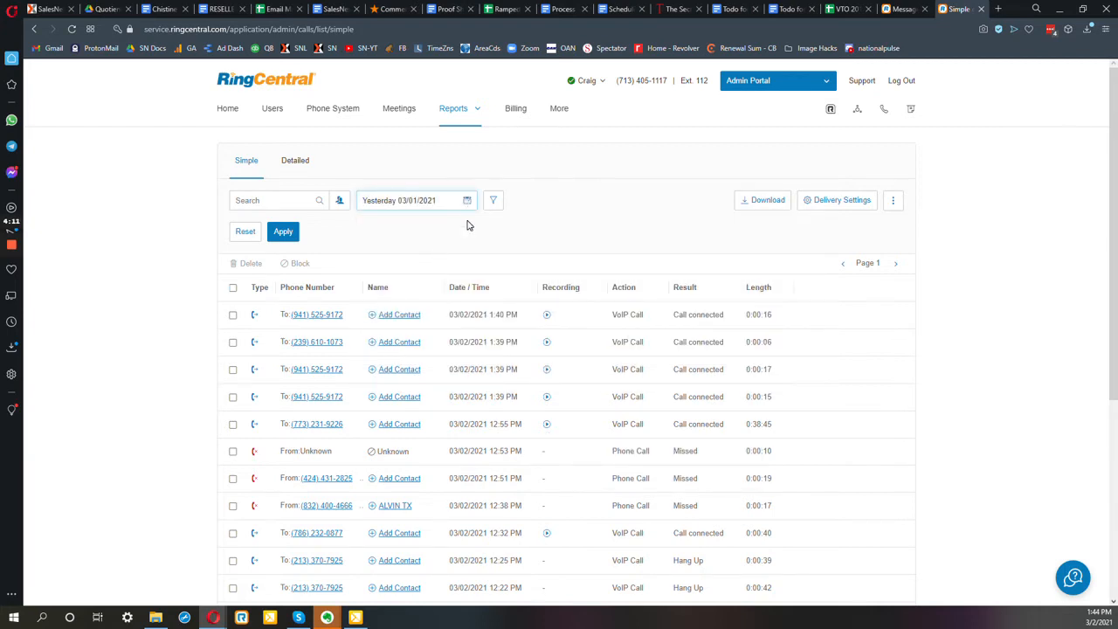
- Search the call log for 916 and set the period to Last 7 days
click(275, 200)
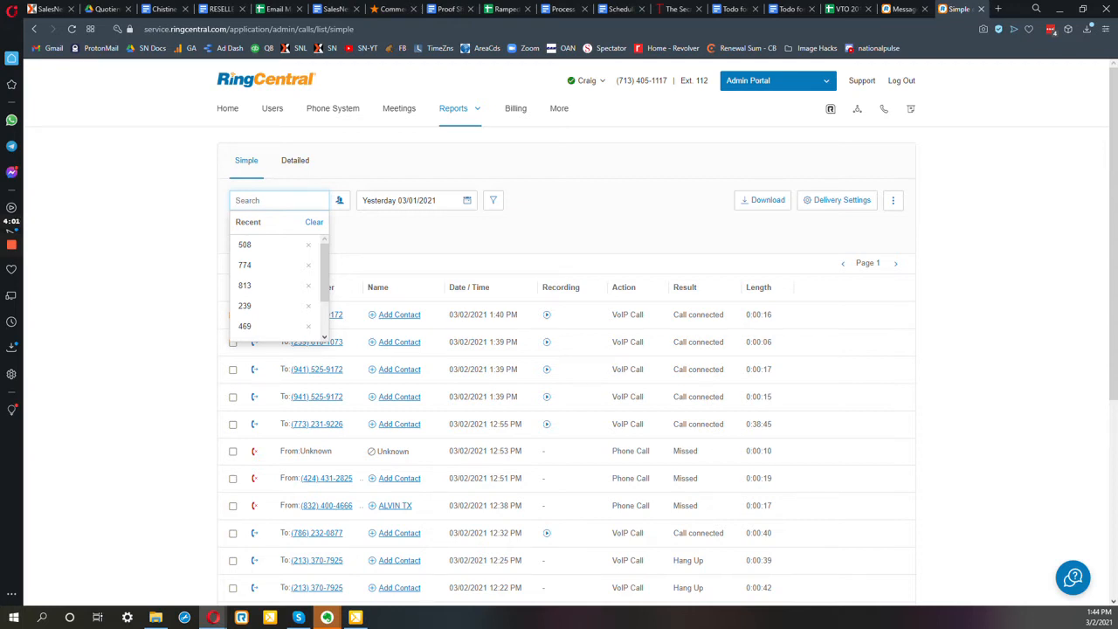
text(916)
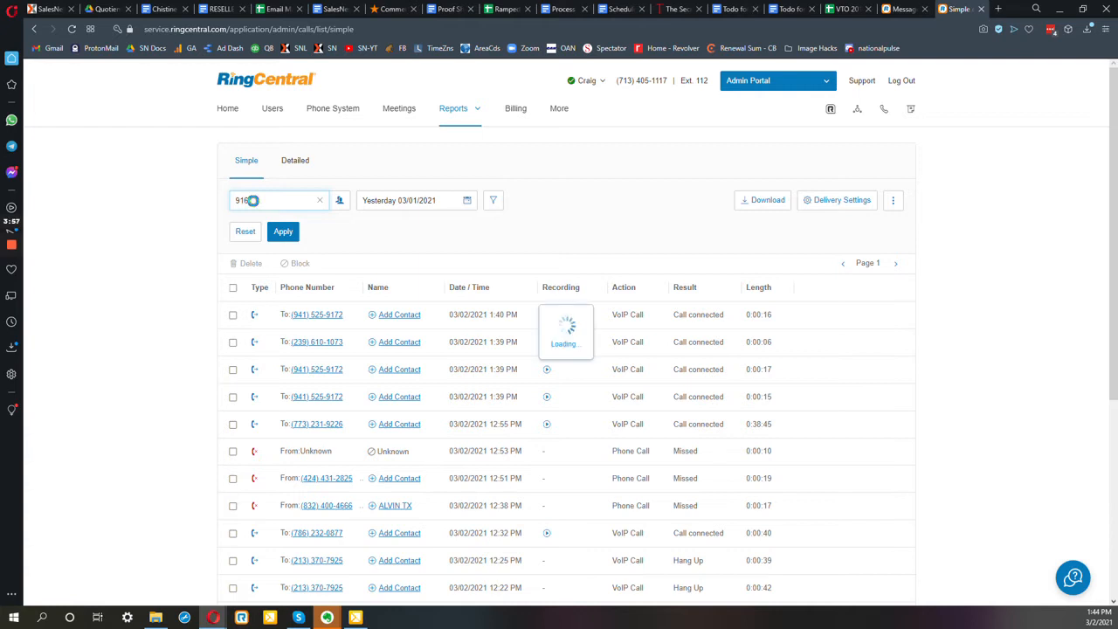
click(283, 231)
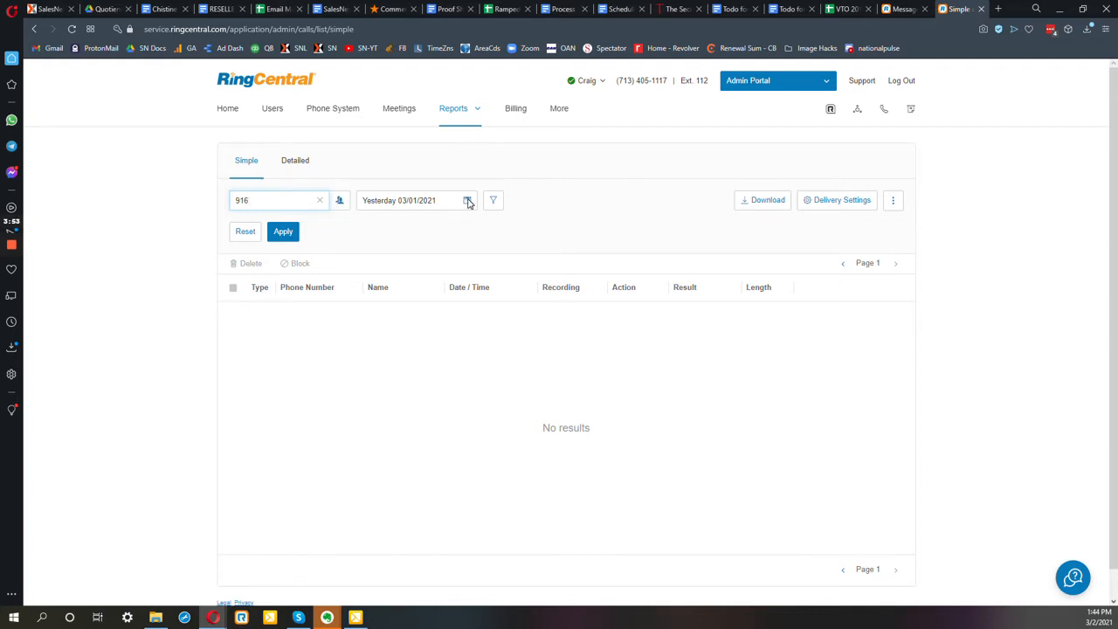
click(467, 200)
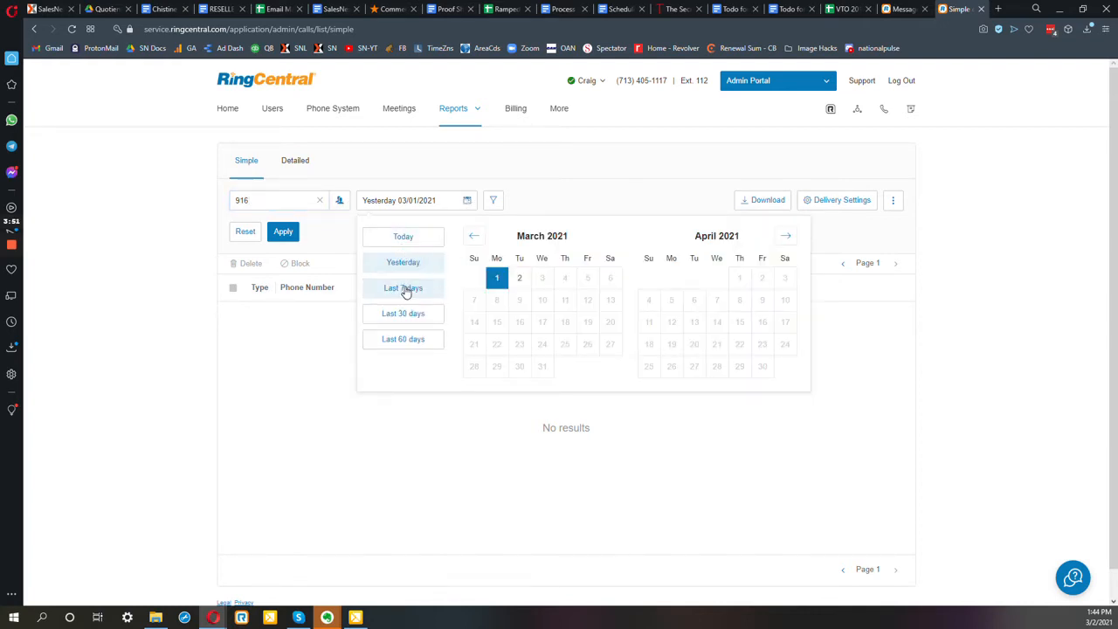
click(403, 288)
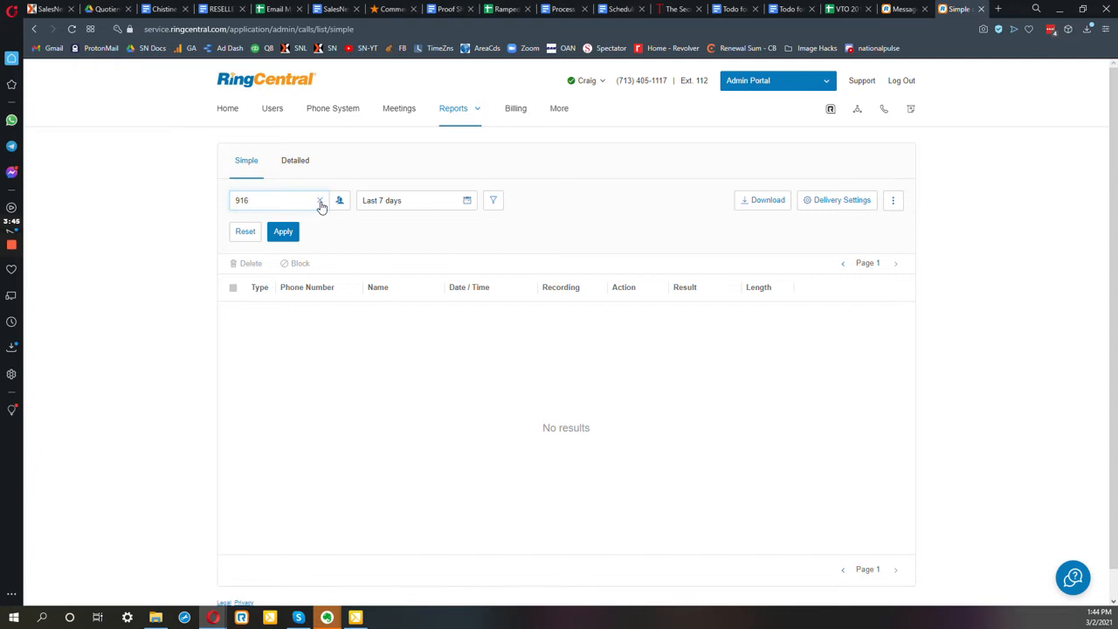
- Clear the 916 search and open the Call Direction and extension filters
click(493, 200)
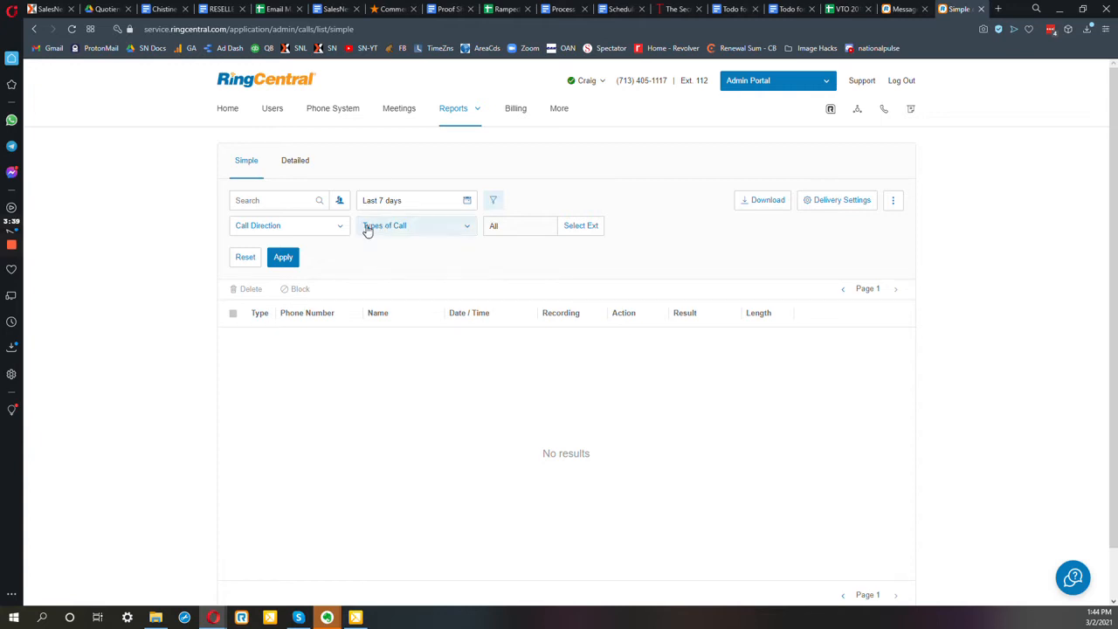
click(288, 225)
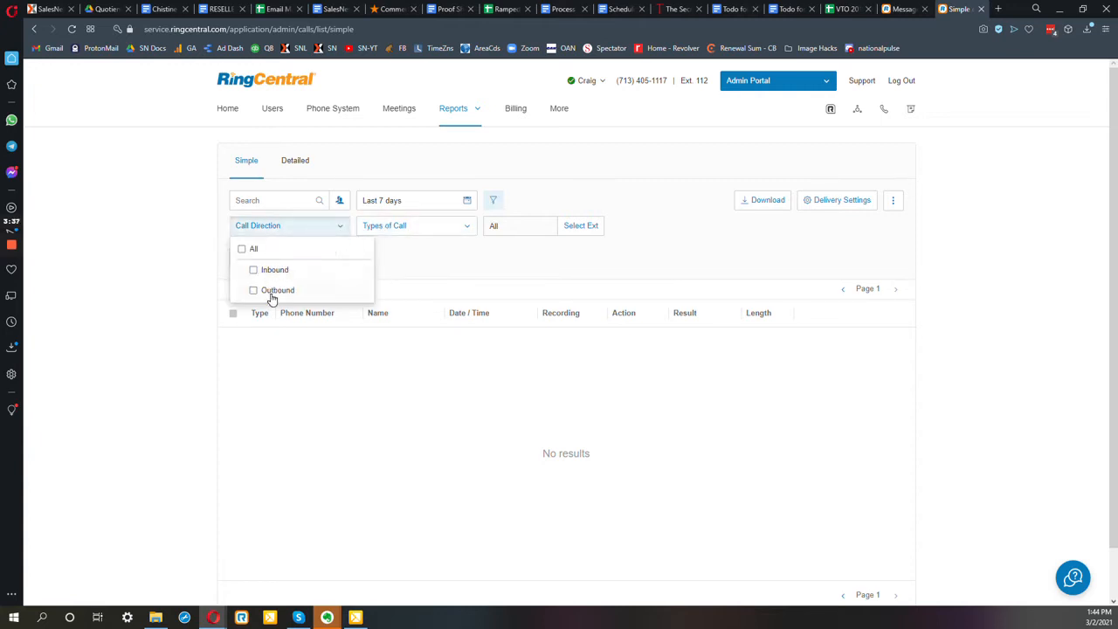
click(416, 225)
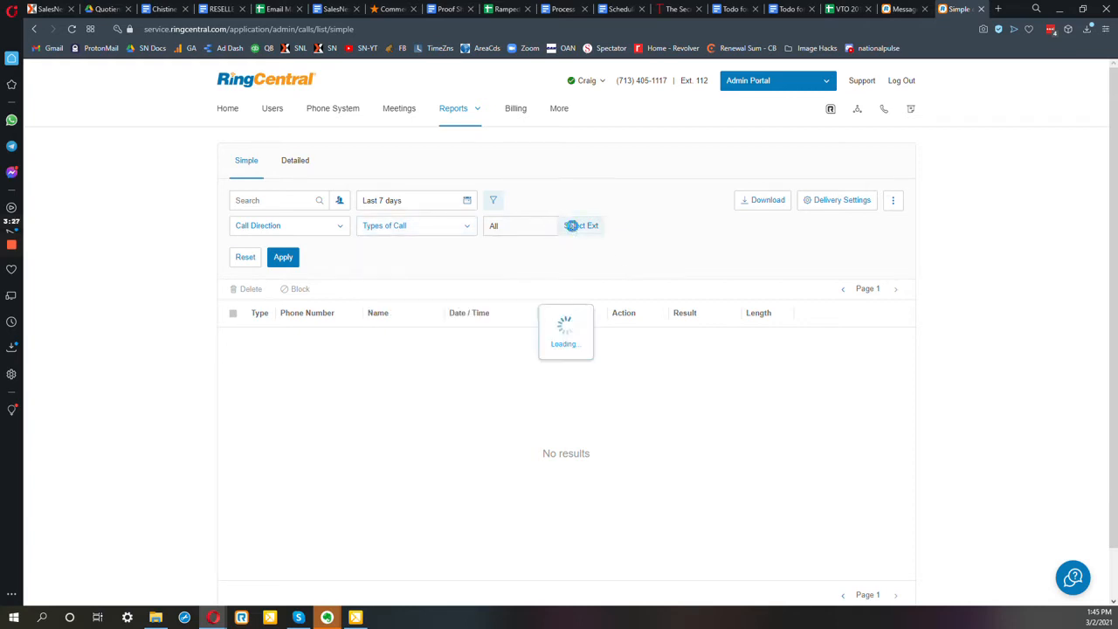
click(581, 226)
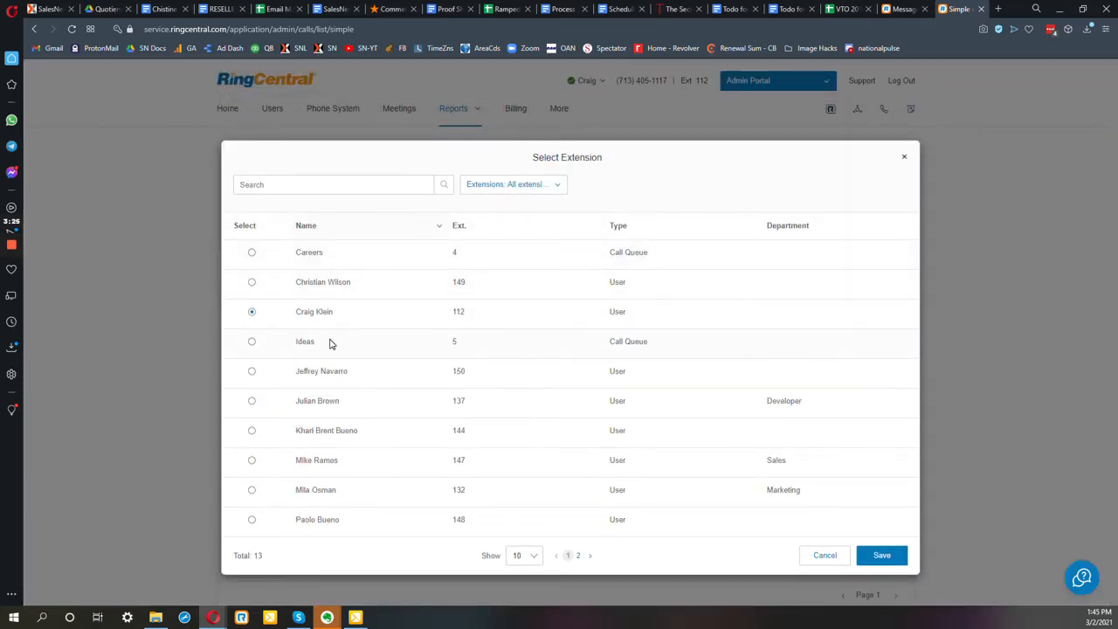
click(252, 371)
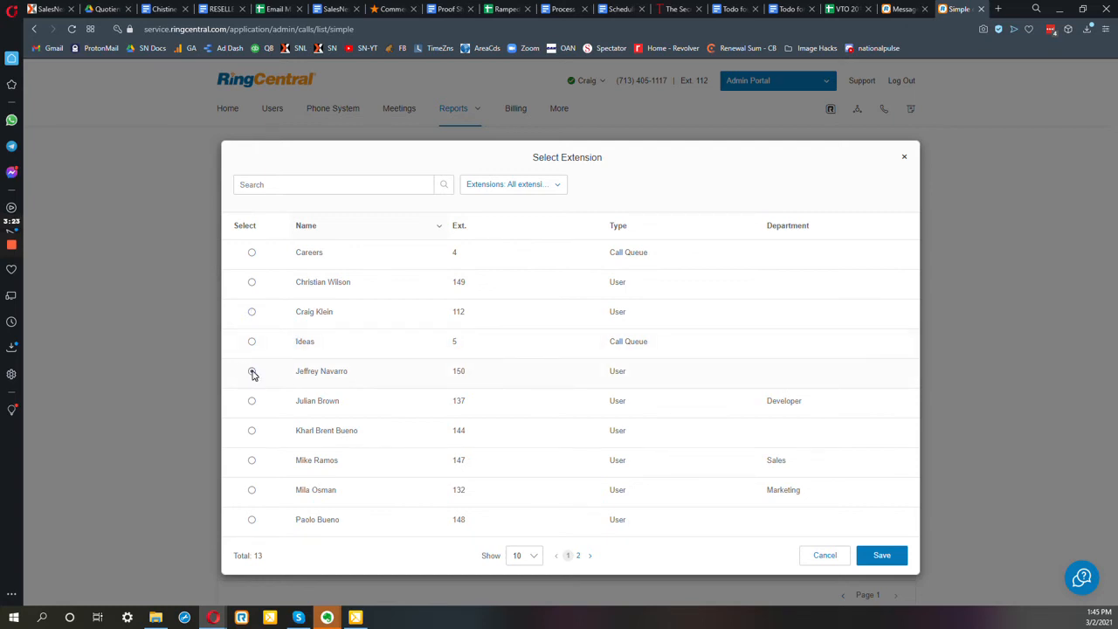
mouse_move(254, 434)
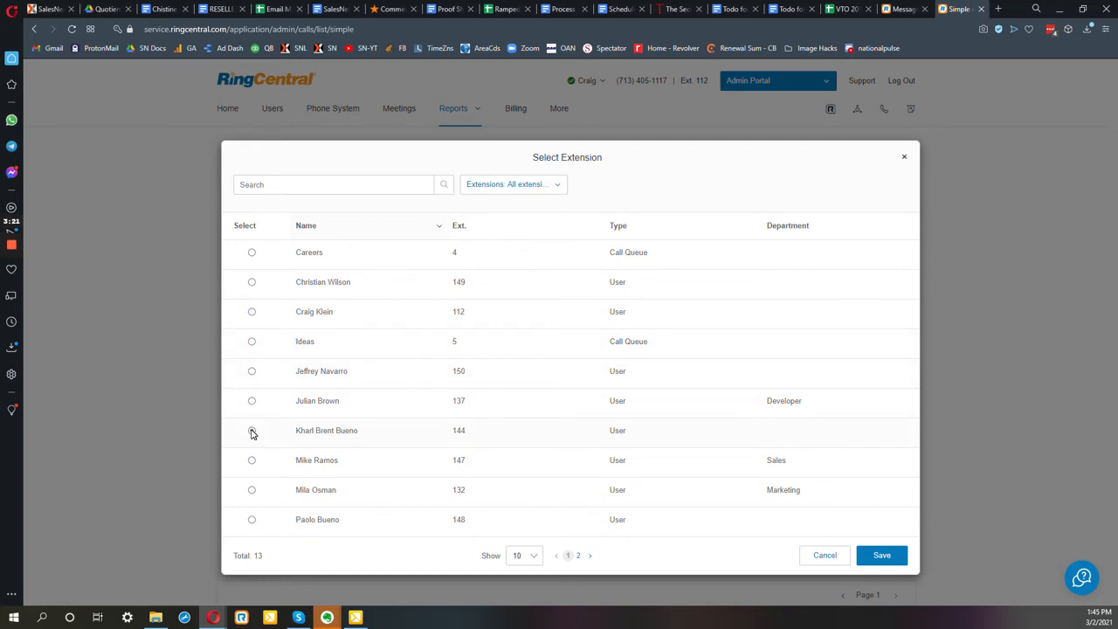
click(252, 429)
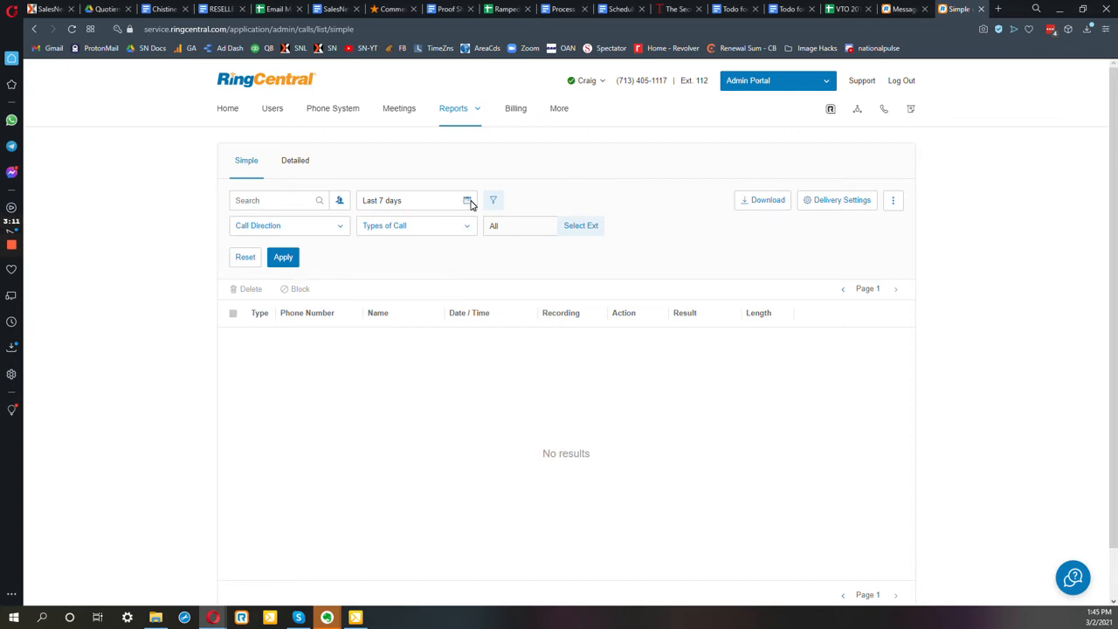
- Open Reports > Analytics, which shows a browser-not-supported message
click(454, 108)
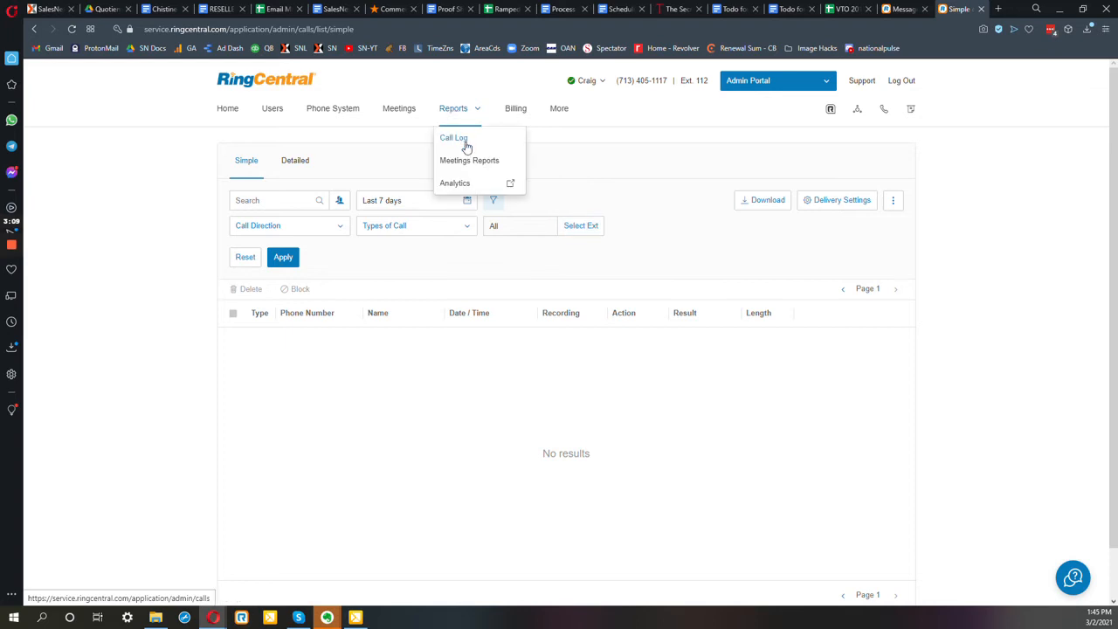
click(455, 183)
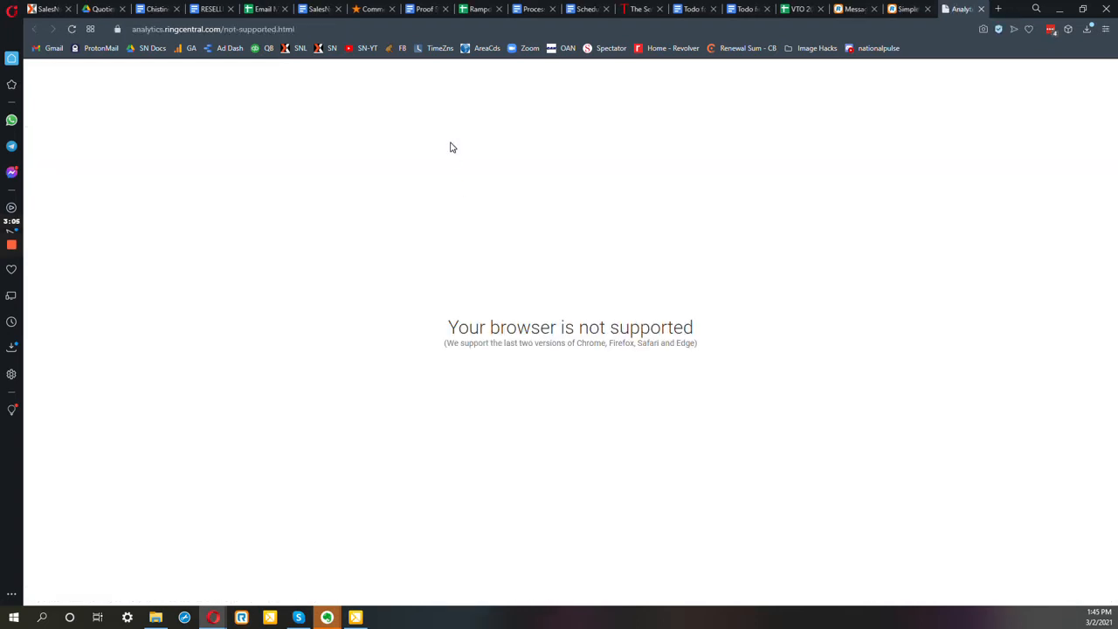
mouse_move(711, 102)
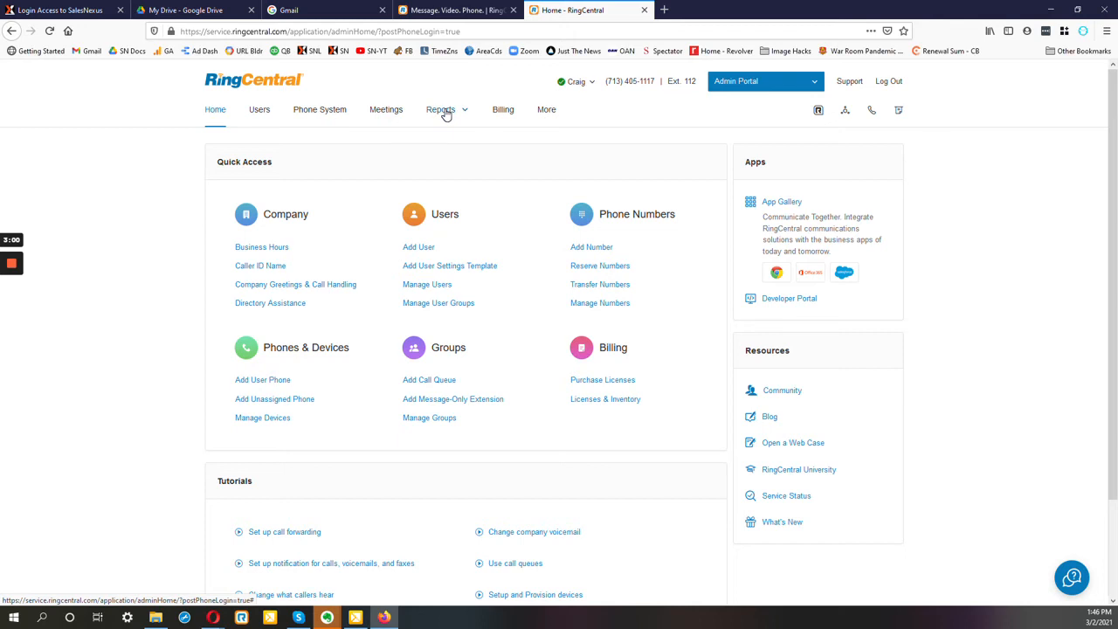
- Open Reports > Analytics in the second browser to reach Adoption & Usage
click(441, 109)
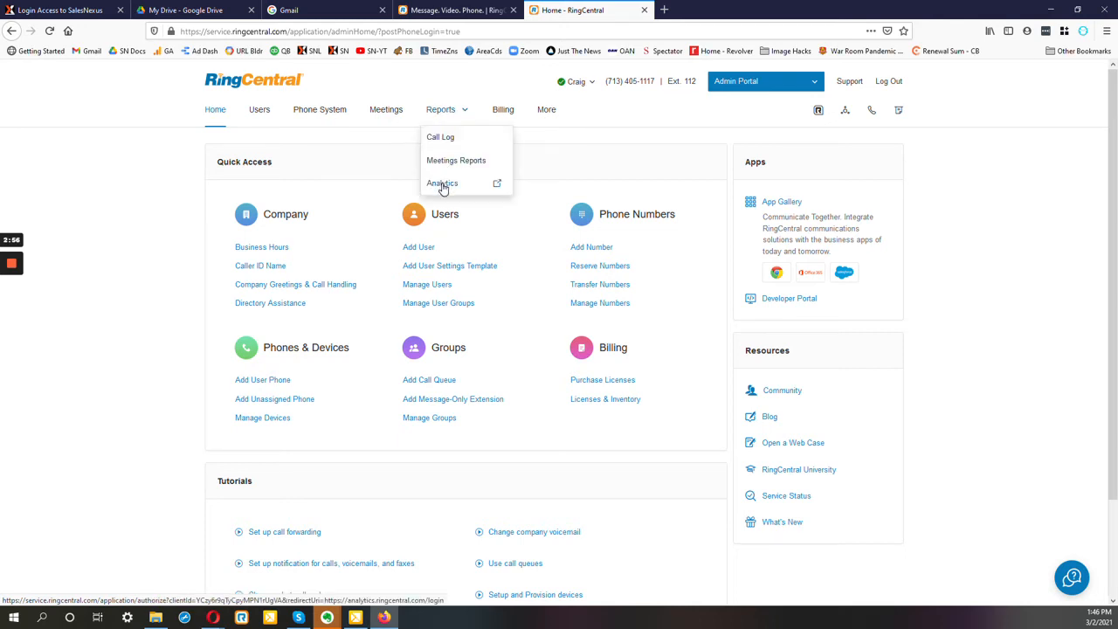
click(442, 184)
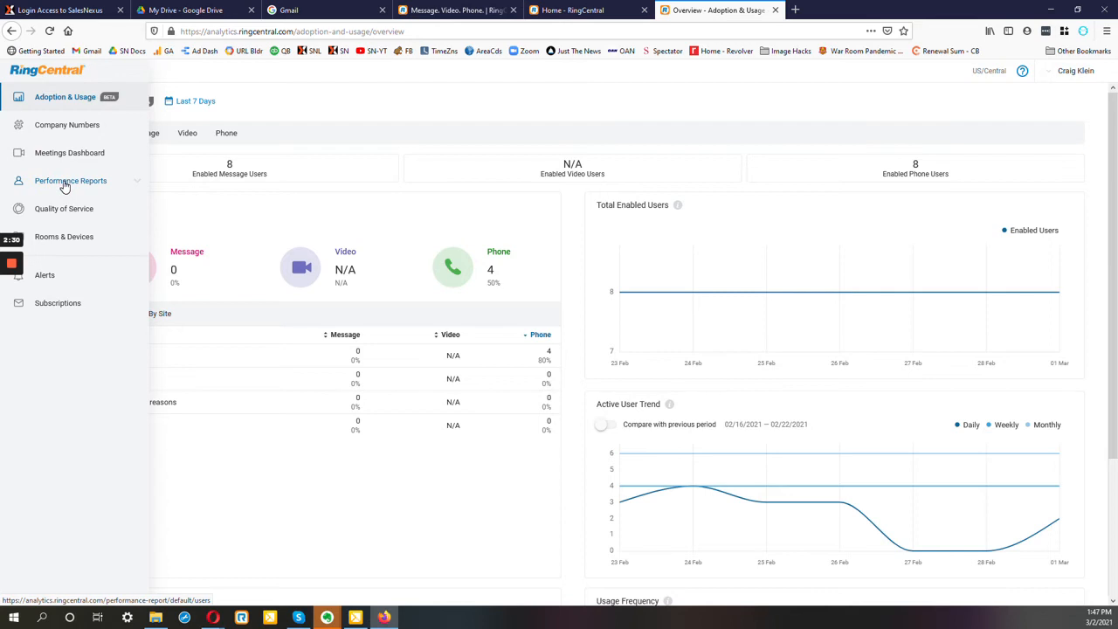
- Open Performance Reports to see yesterday's call KPIs for all 14 users
click(71, 181)
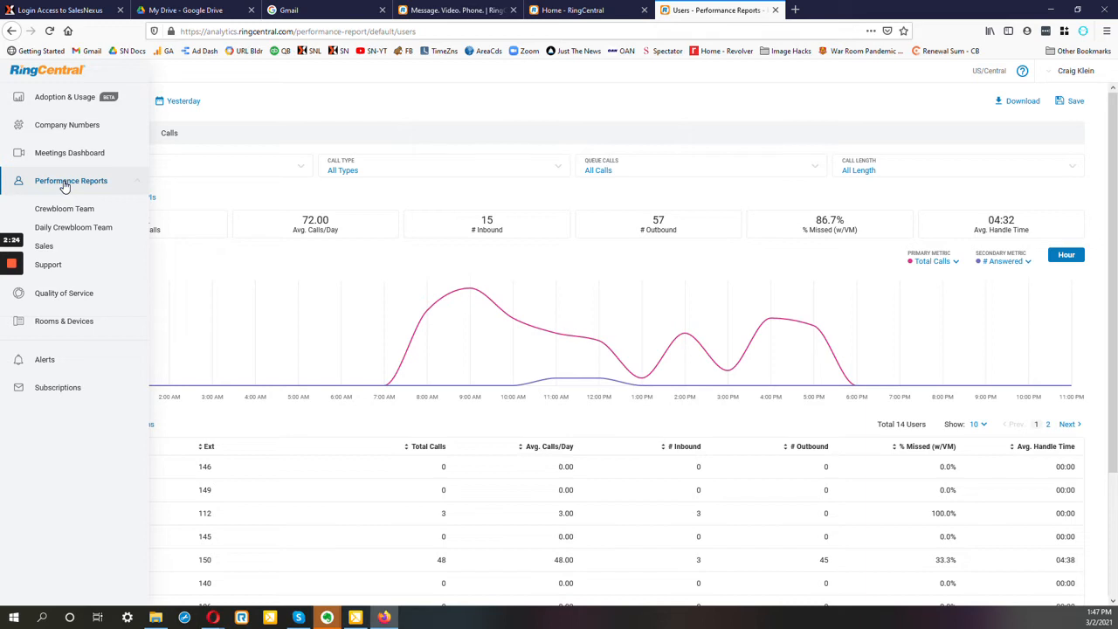
mouse_move(65, 190)
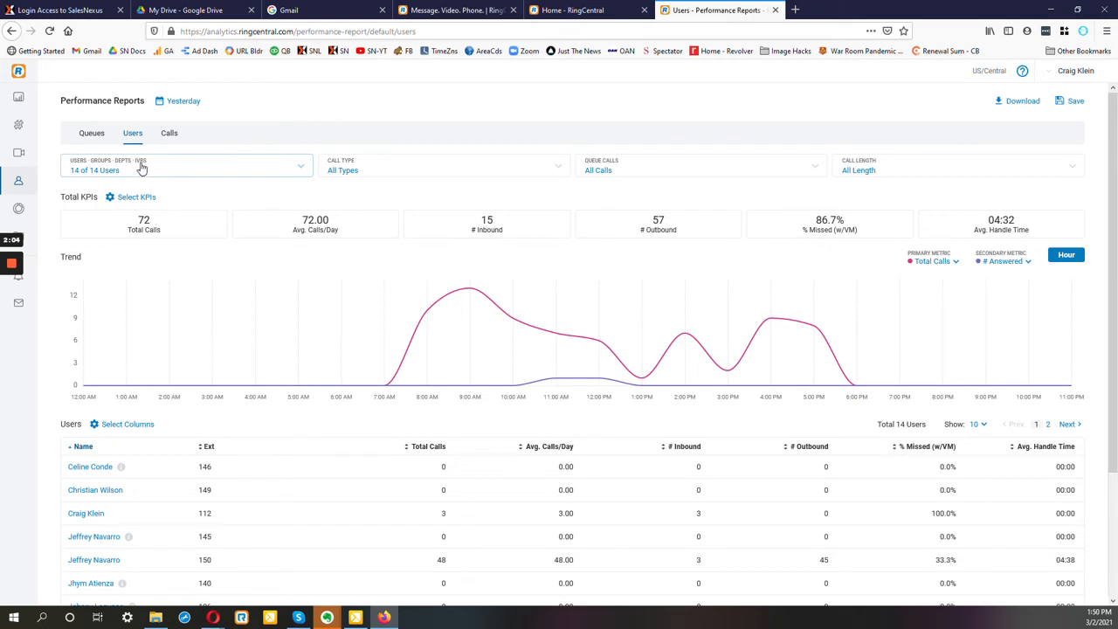
mouse_move(215, 169)
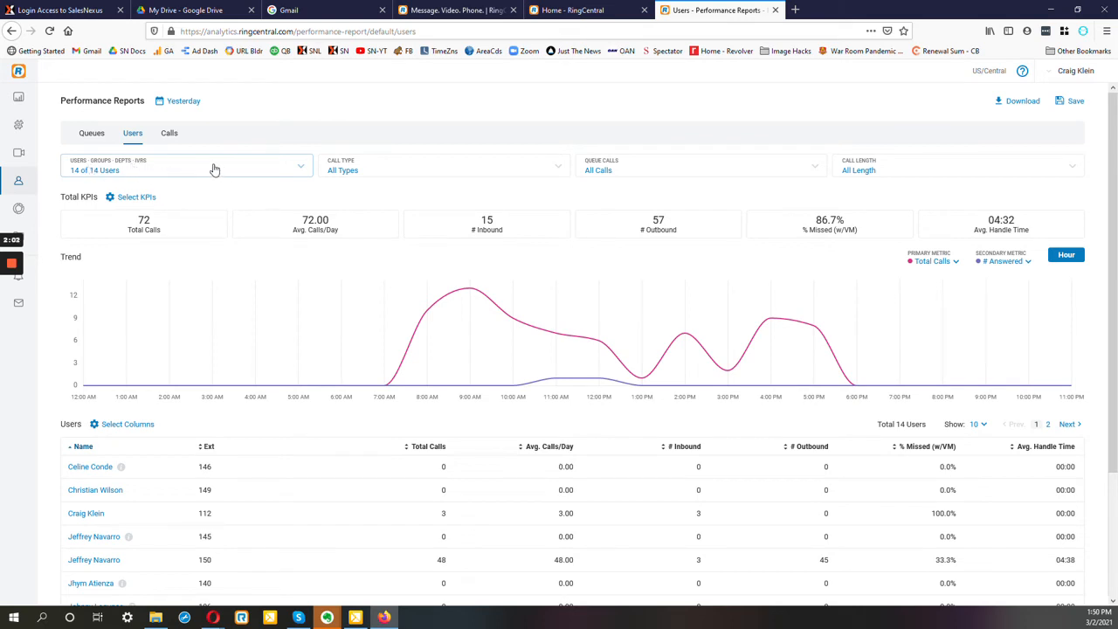
mouse_move(178, 169)
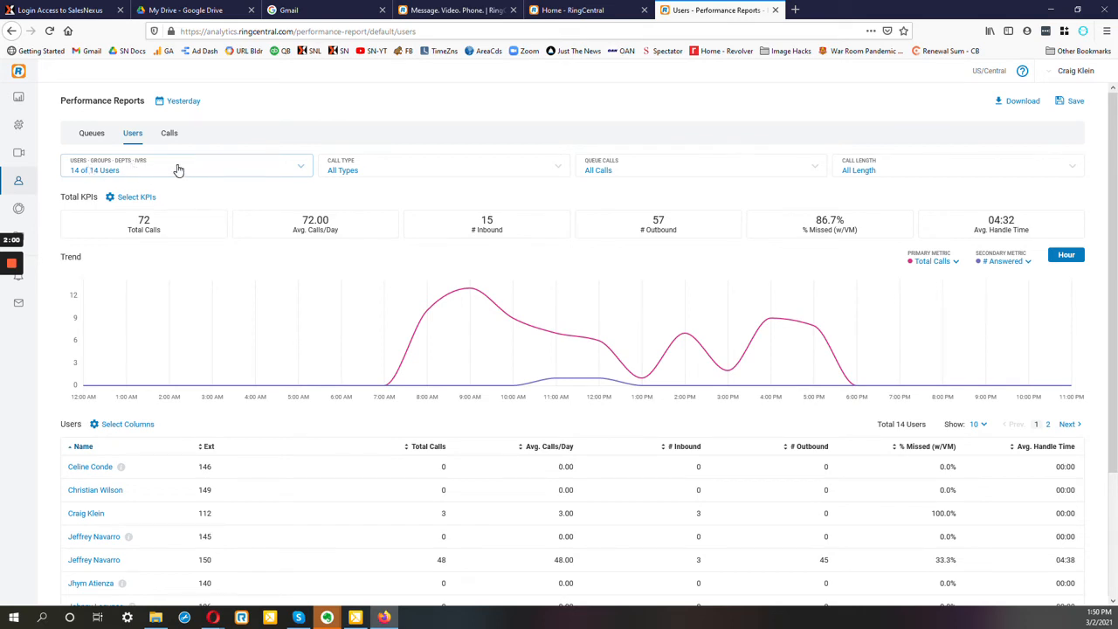
- Deselect all users, then select only extensions 149 and 145 in the user filter
click(183, 166)
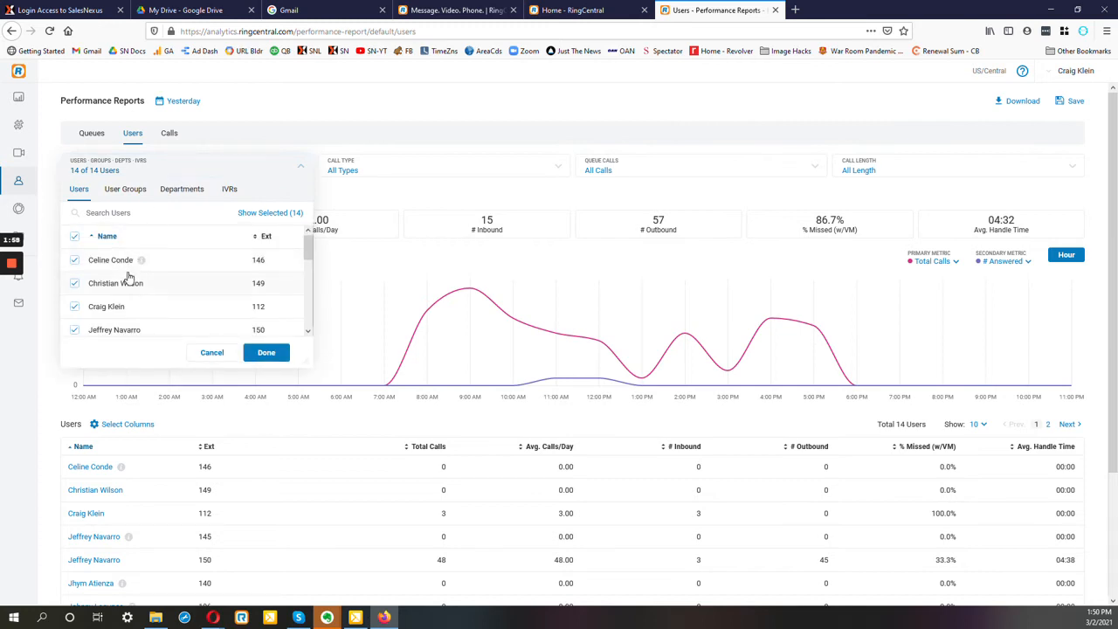
mouse_move(114, 266)
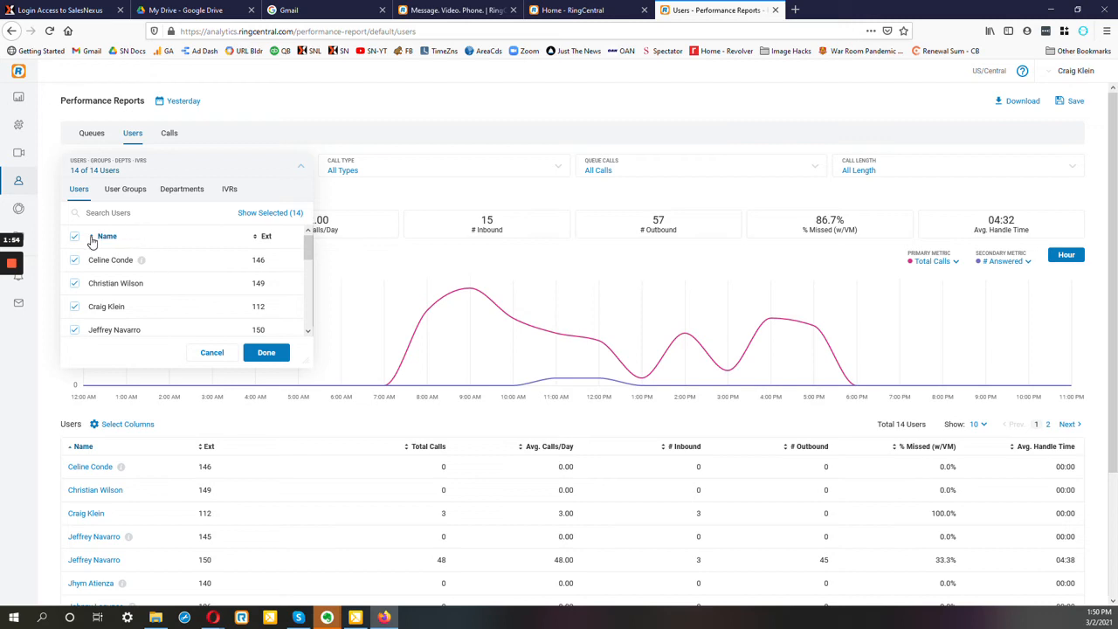
click(74, 236)
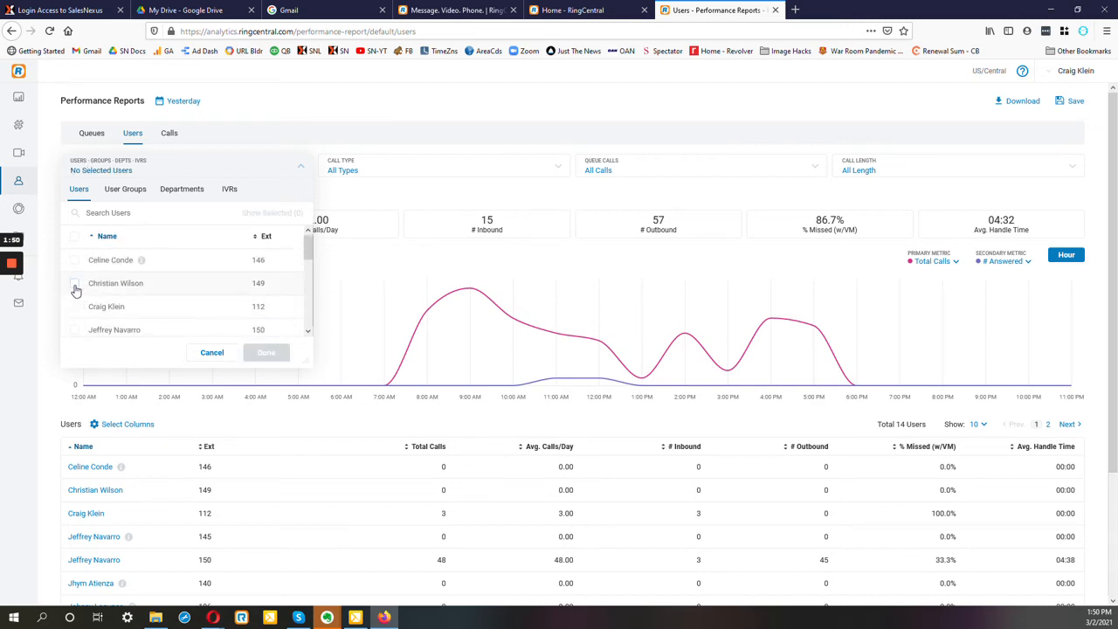
click(75, 283)
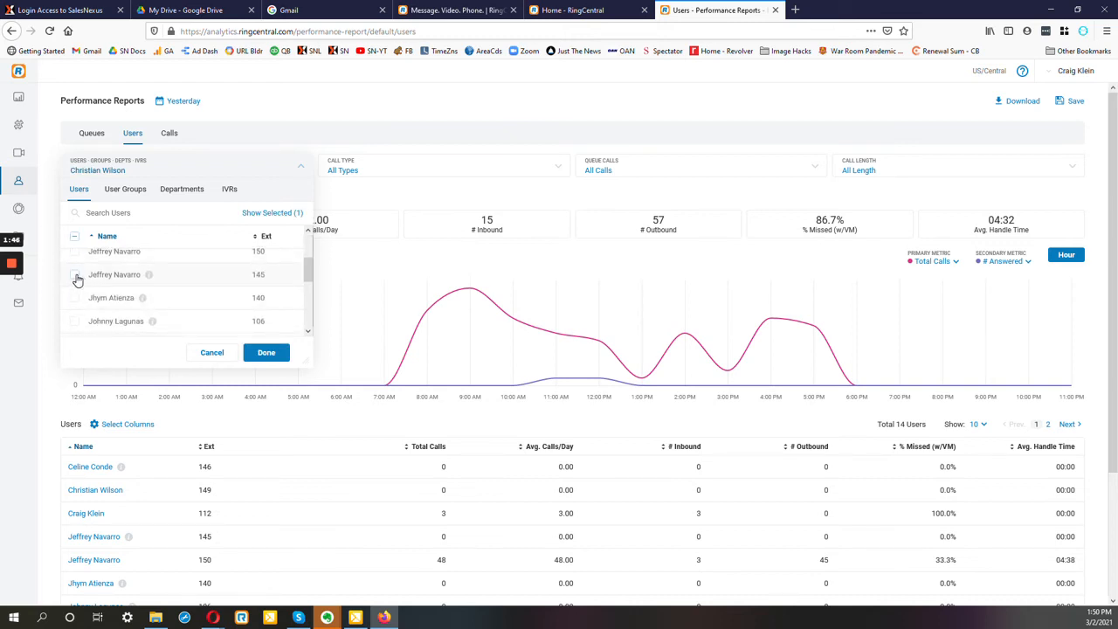
click(74, 275)
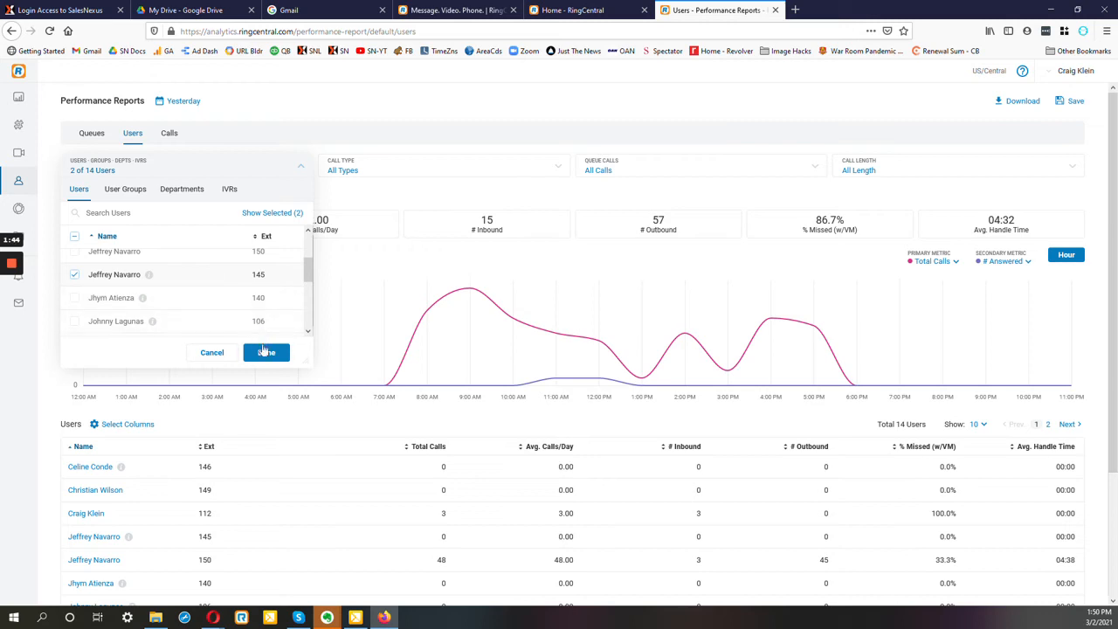
click(267, 352)
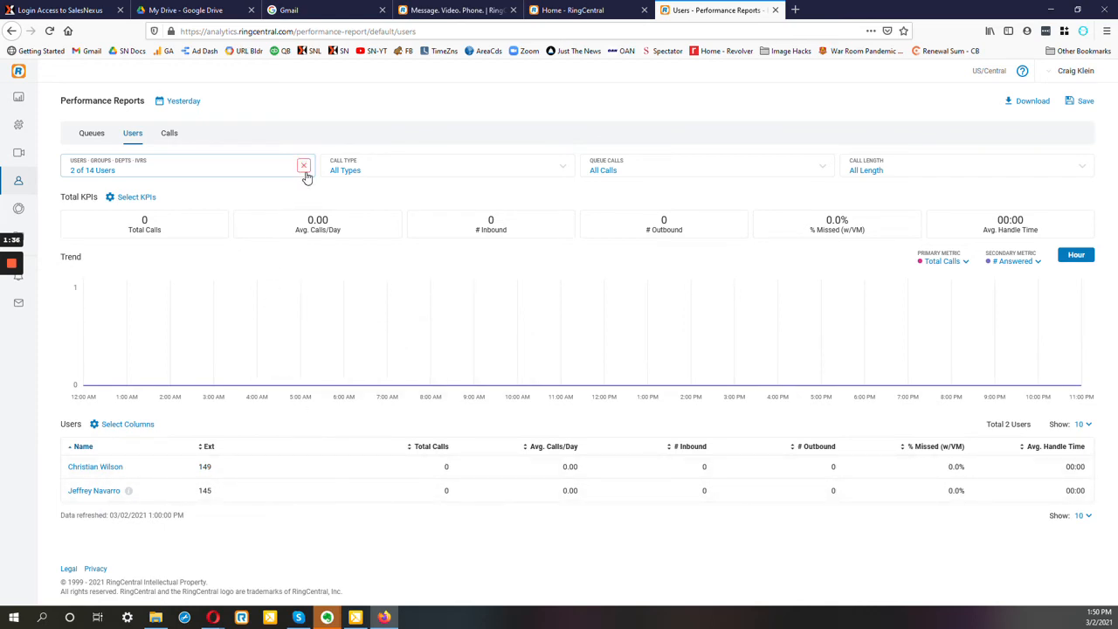
mouse_move(653, 188)
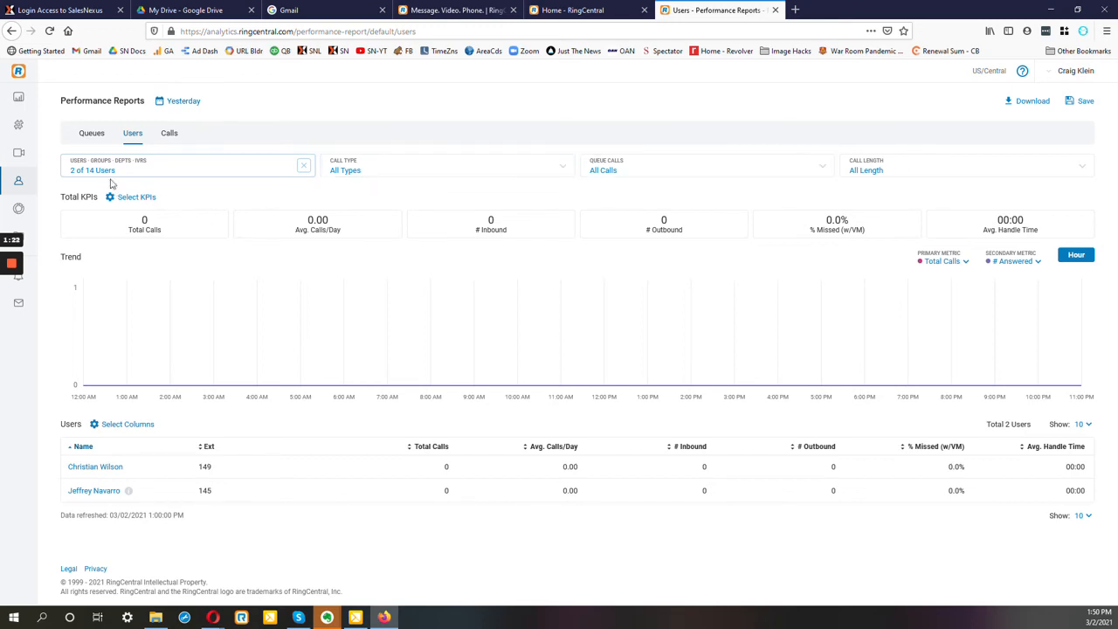
mouse_move(229, 463)
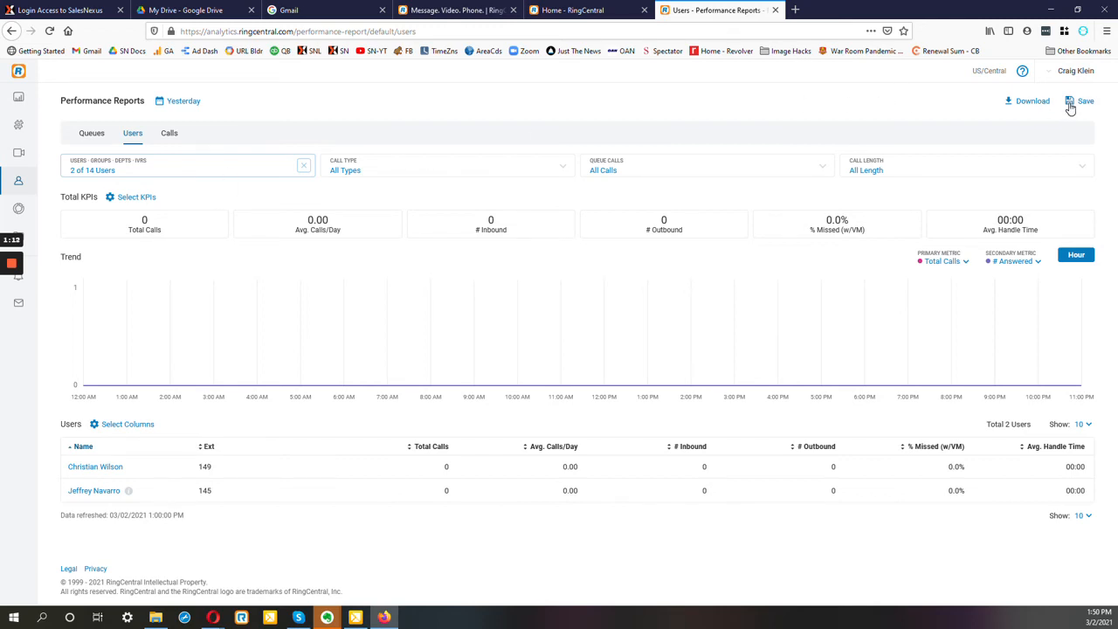
- Save the report filtered to extensions 149 and 145 as 'example'
click(1086, 100)
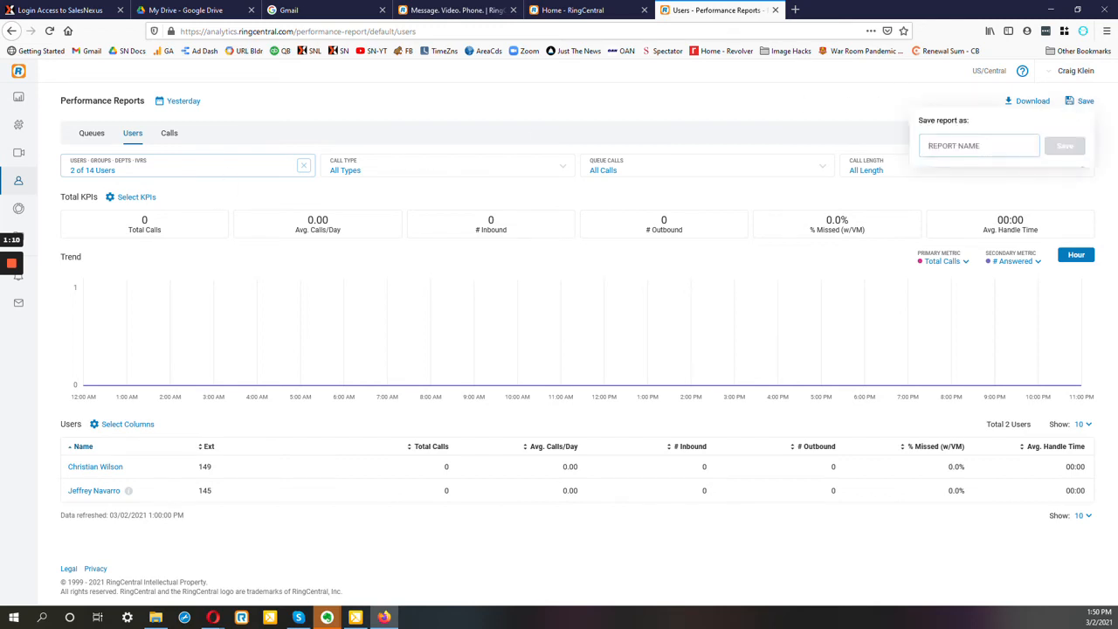
text(examp)
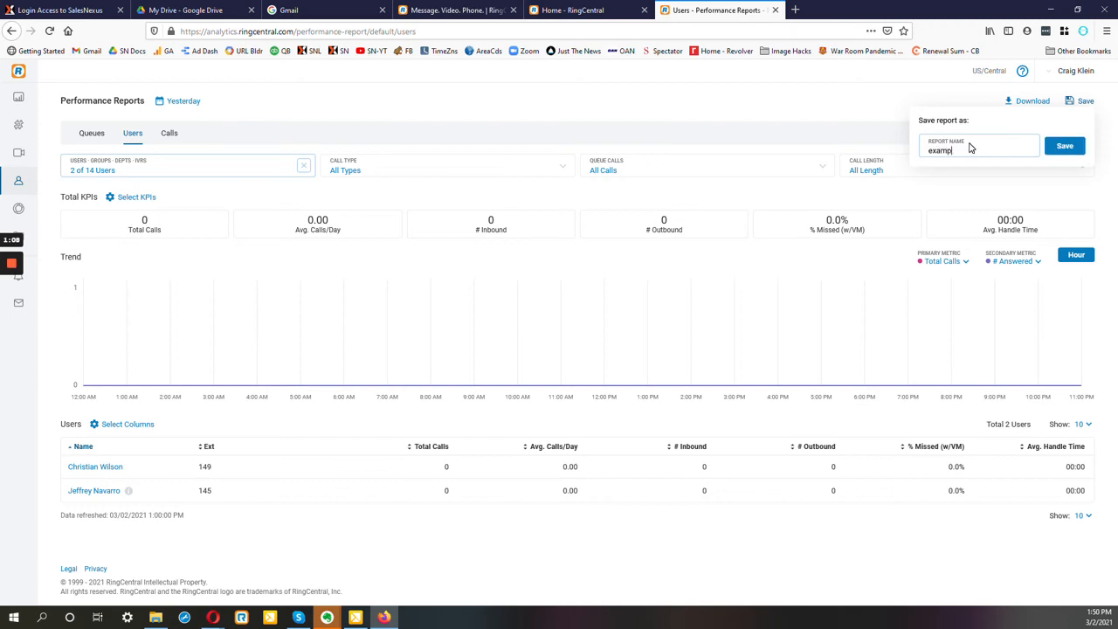
click(1064, 146)
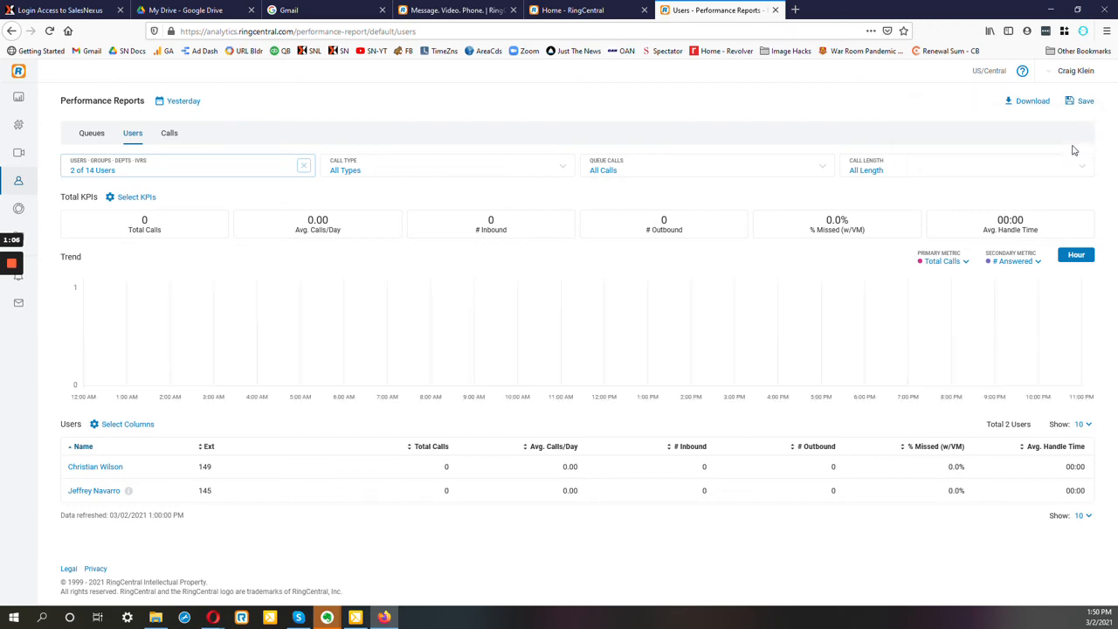
click(1086, 100)
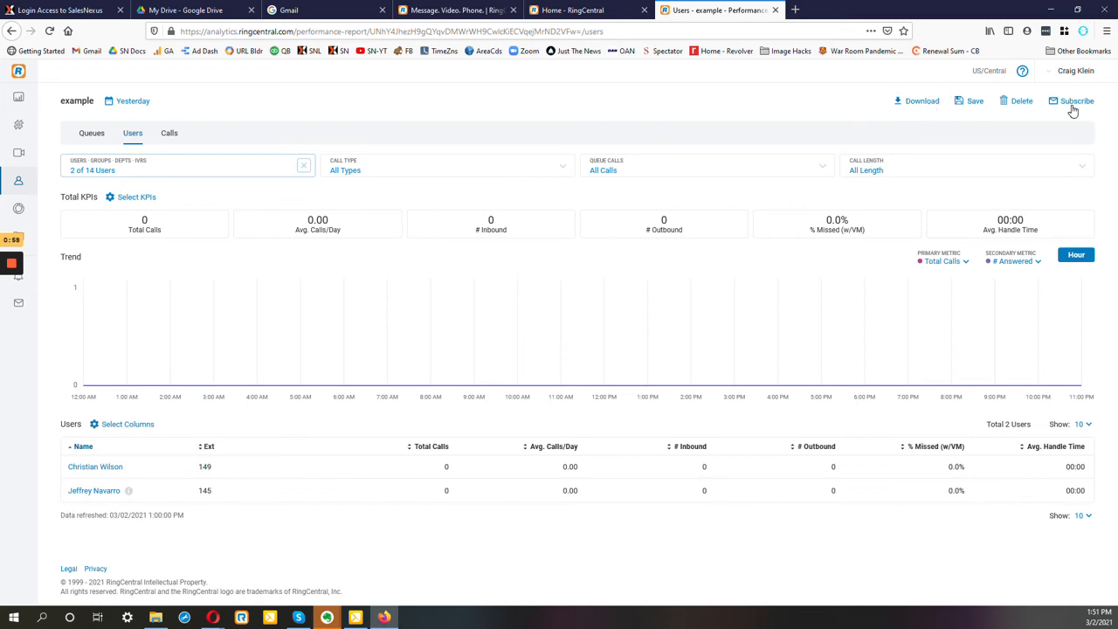
click(1077, 100)
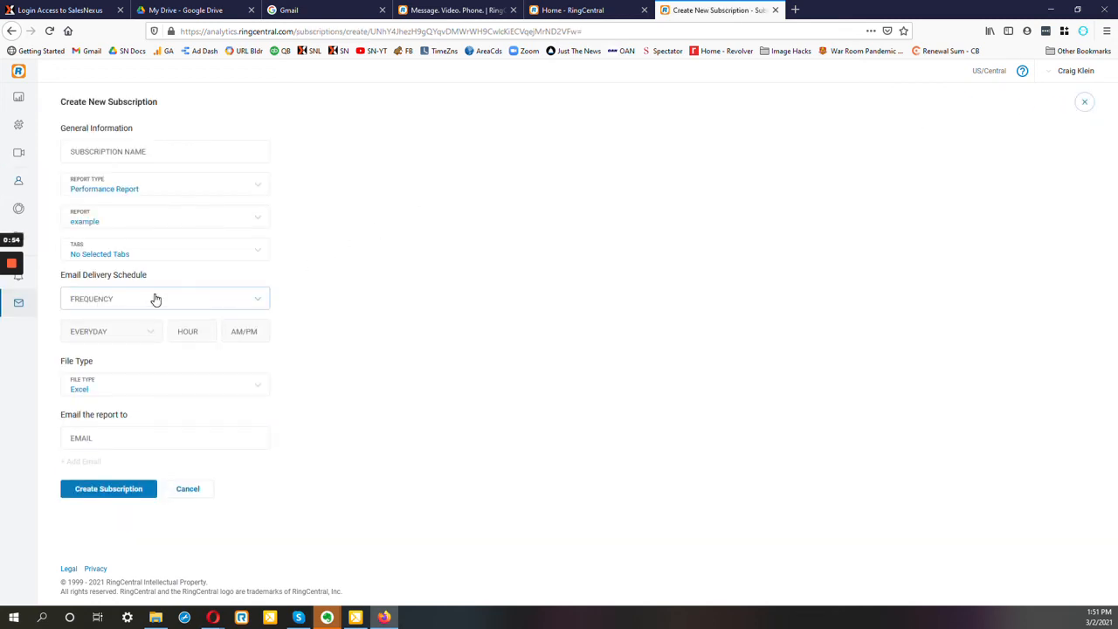
- Set subscription Frequency to Daily, Hour to 5 AM, and File Type to PDF
click(165, 299)
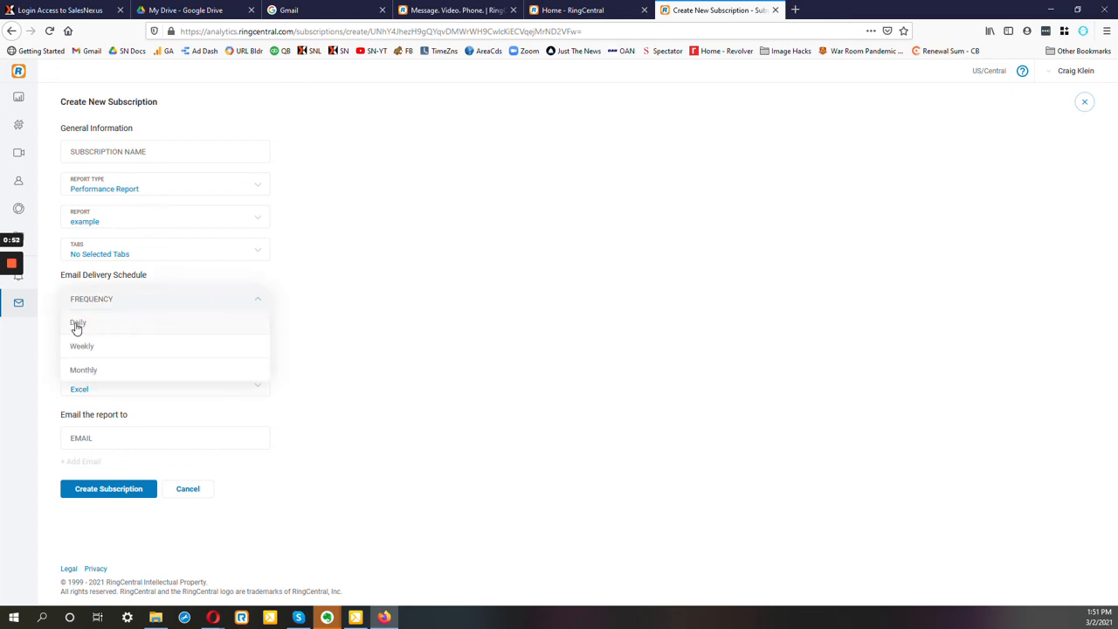
click(78, 323)
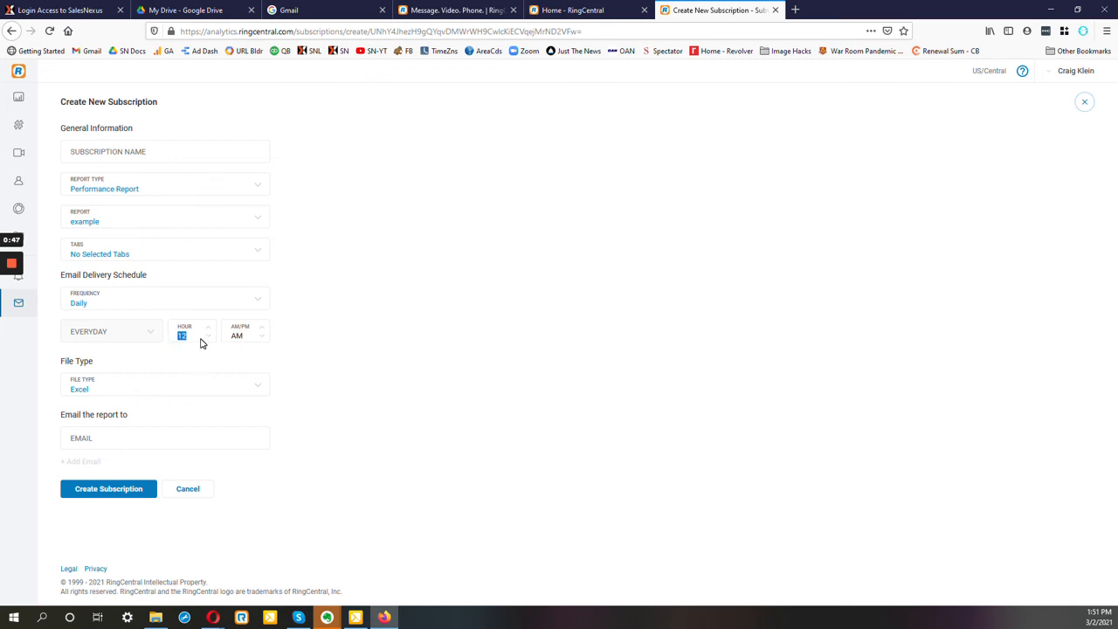
click(208, 329)
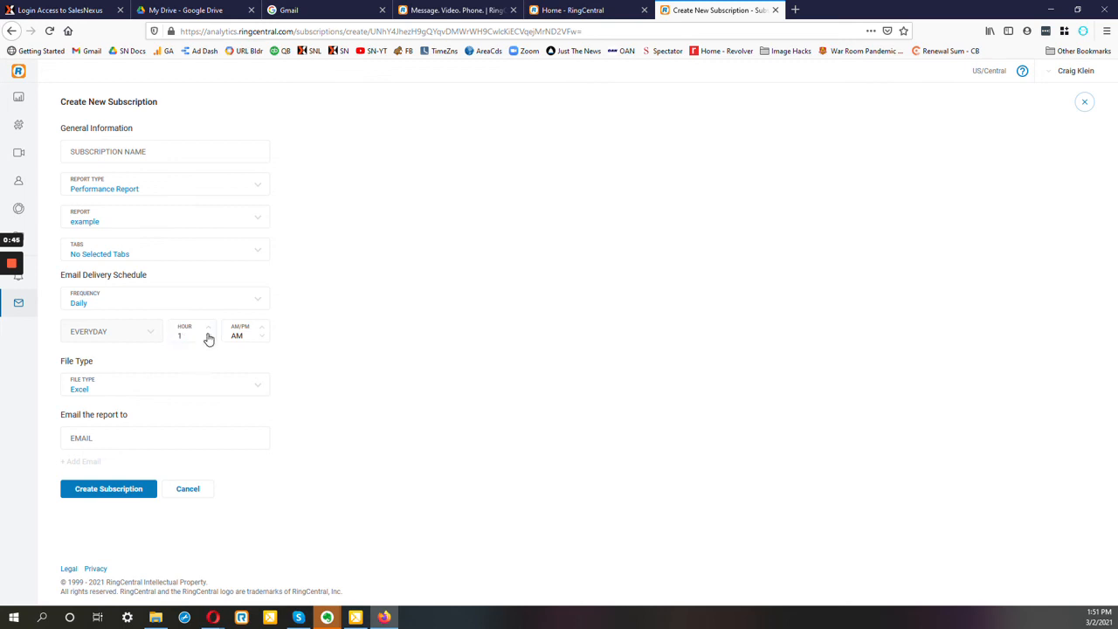
click(209, 333)
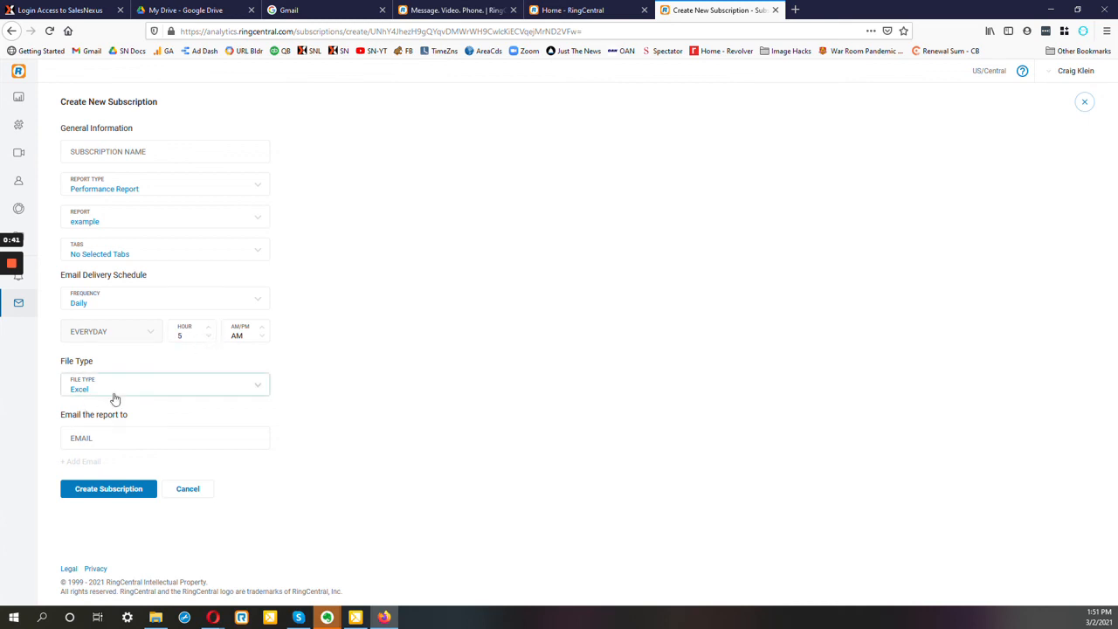
click(165, 384)
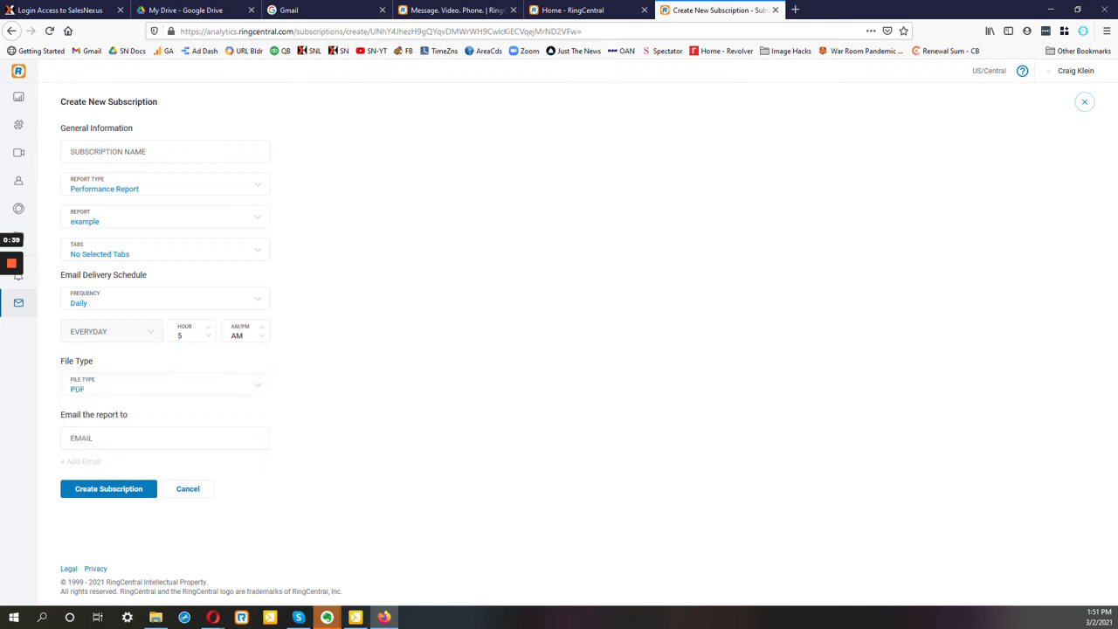
mouse_move(111, 403)
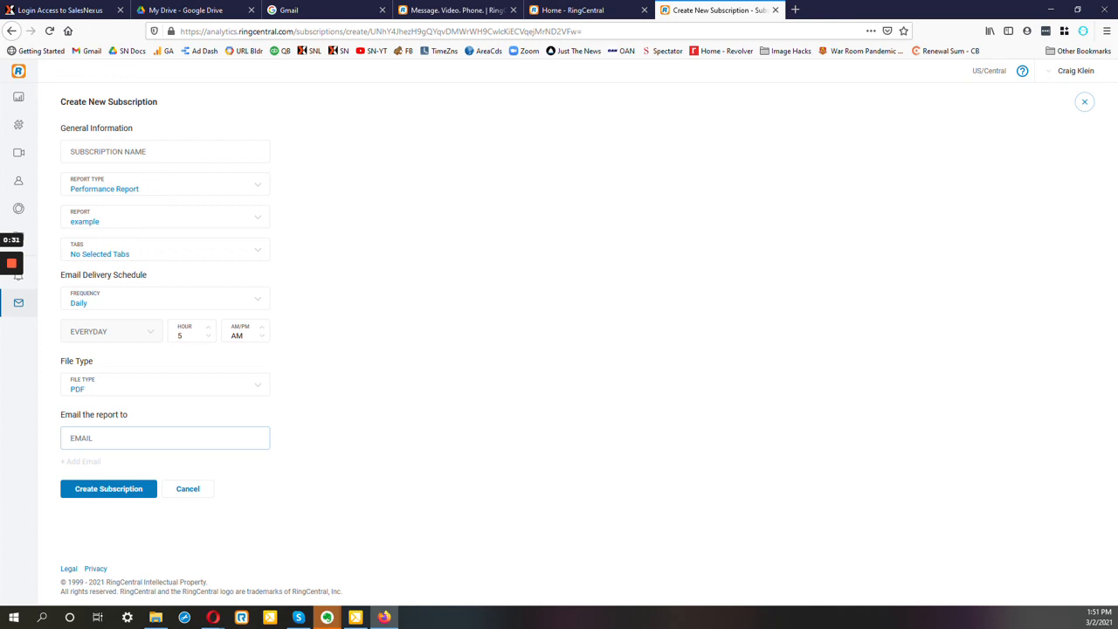
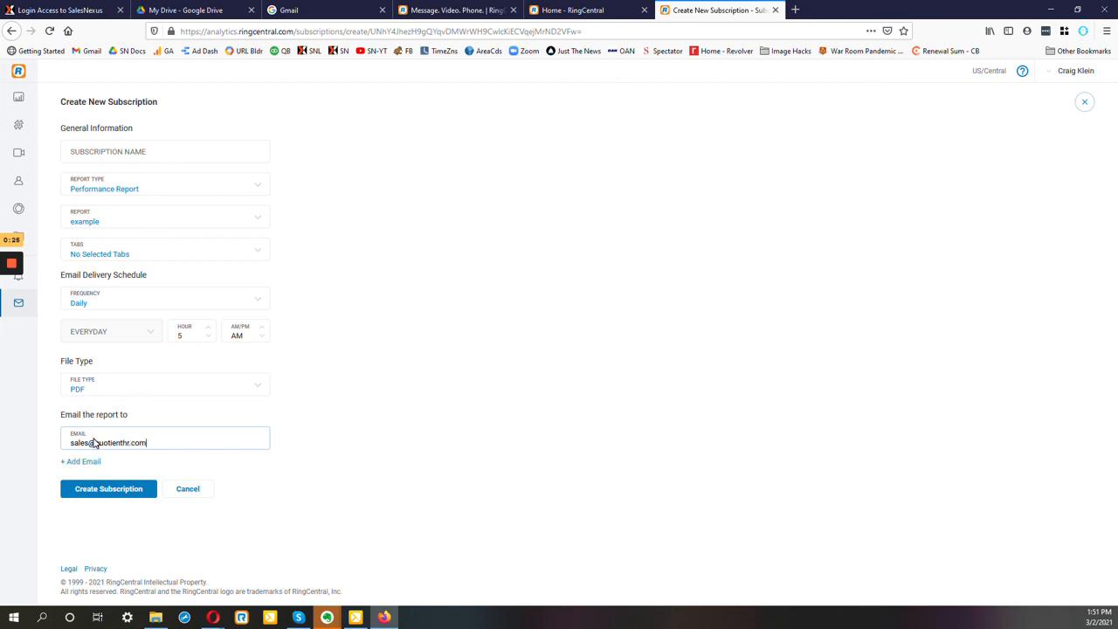
- Enter the sales recipient email and name the subscription 'example'
click(109, 488)
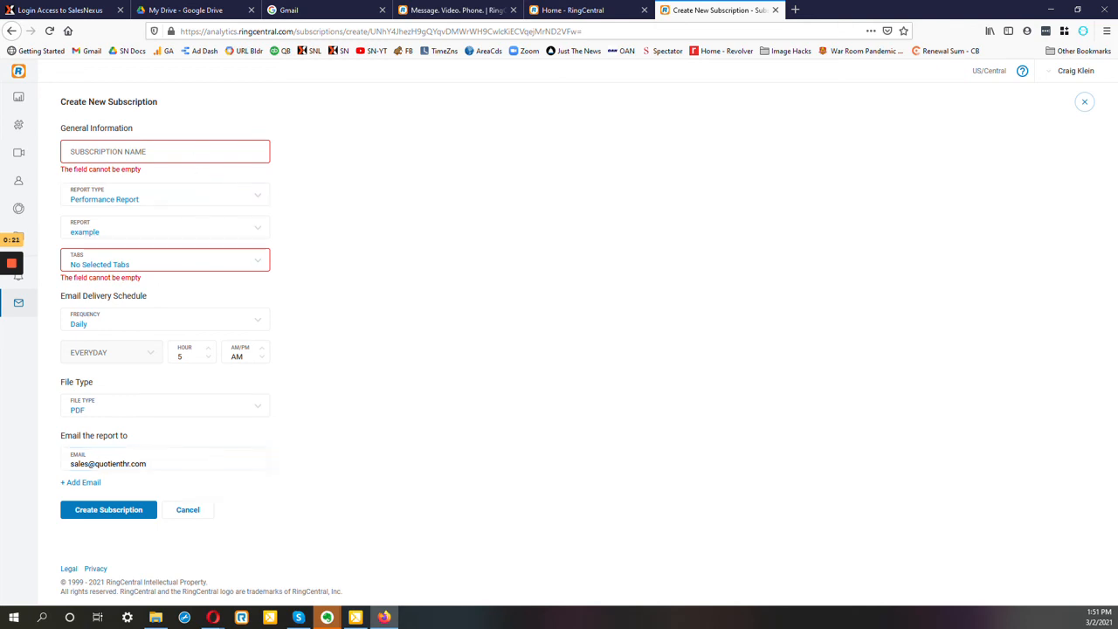
text(example)
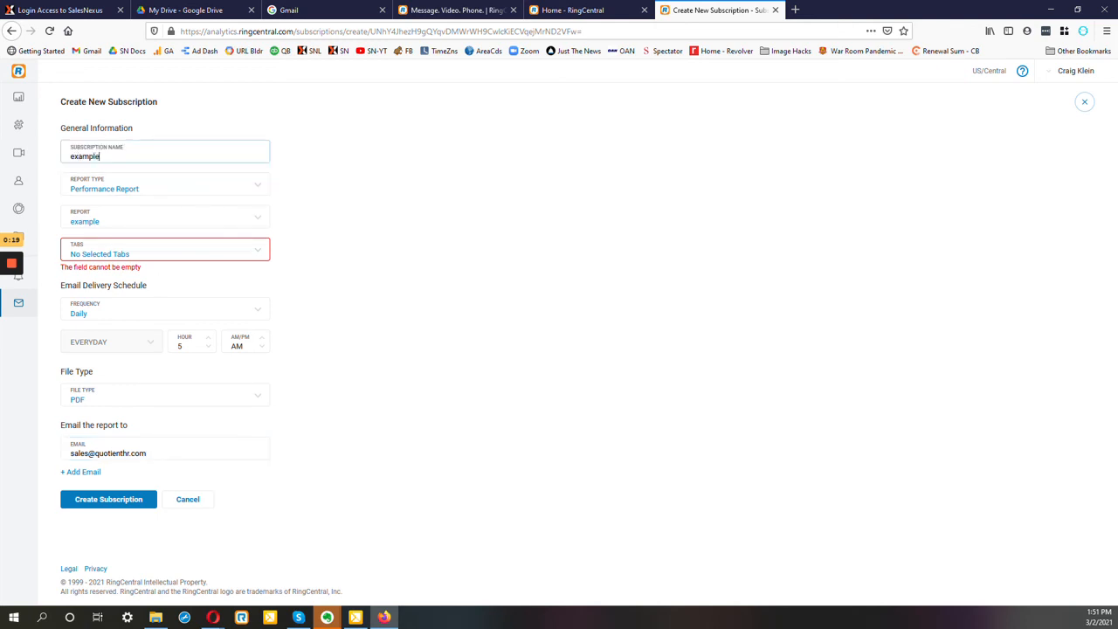
- Include the Calls and Users tabs in the subscription
click(164, 254)
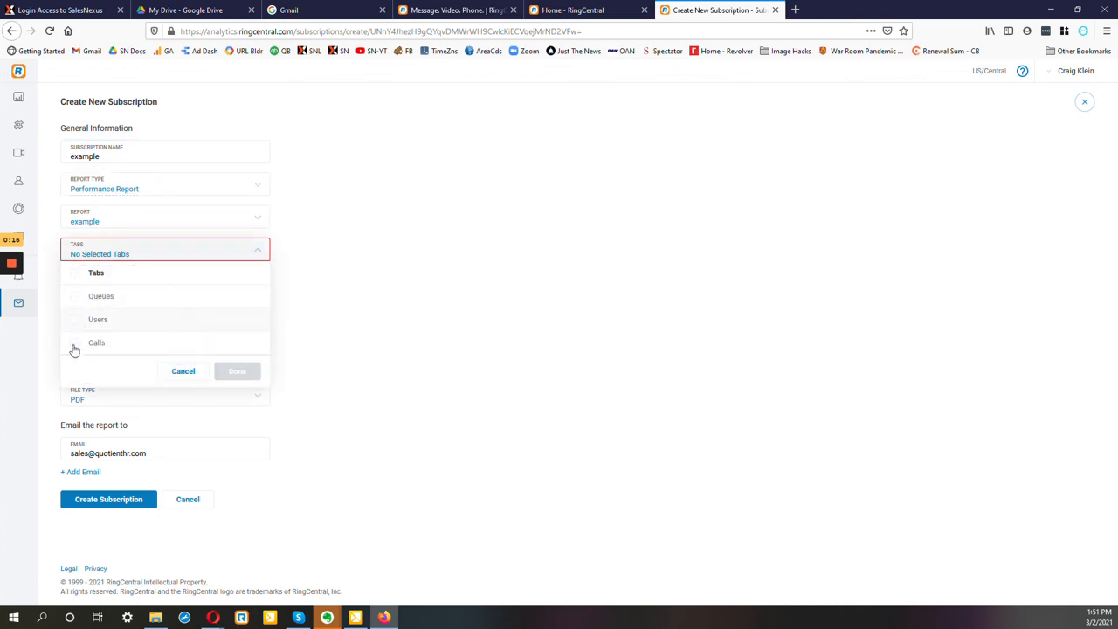
click(75, 342)
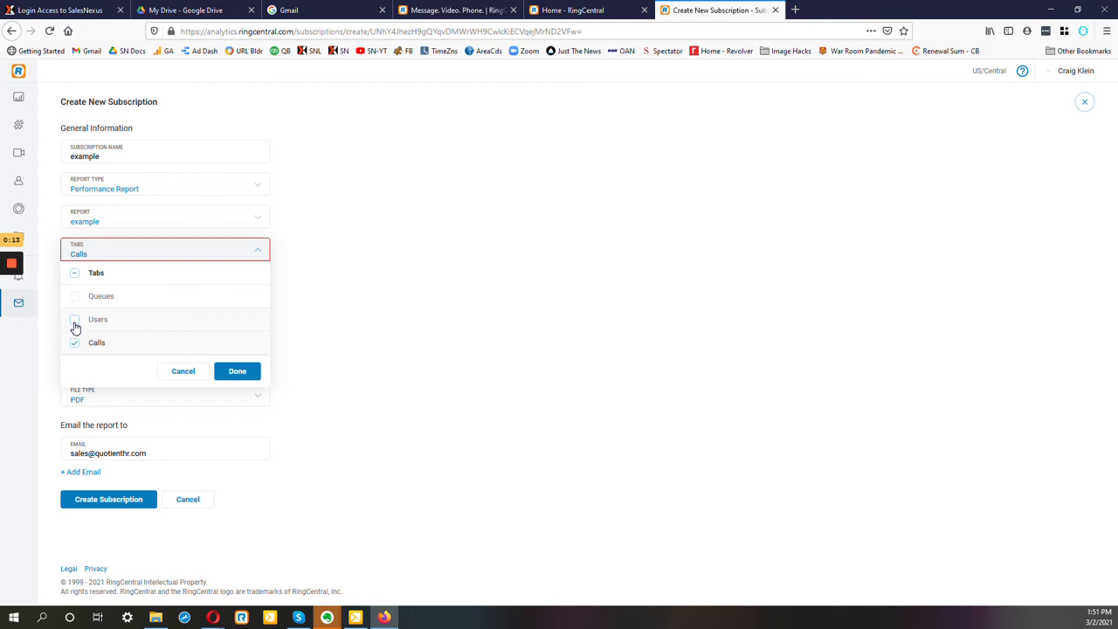
click(75, 319)
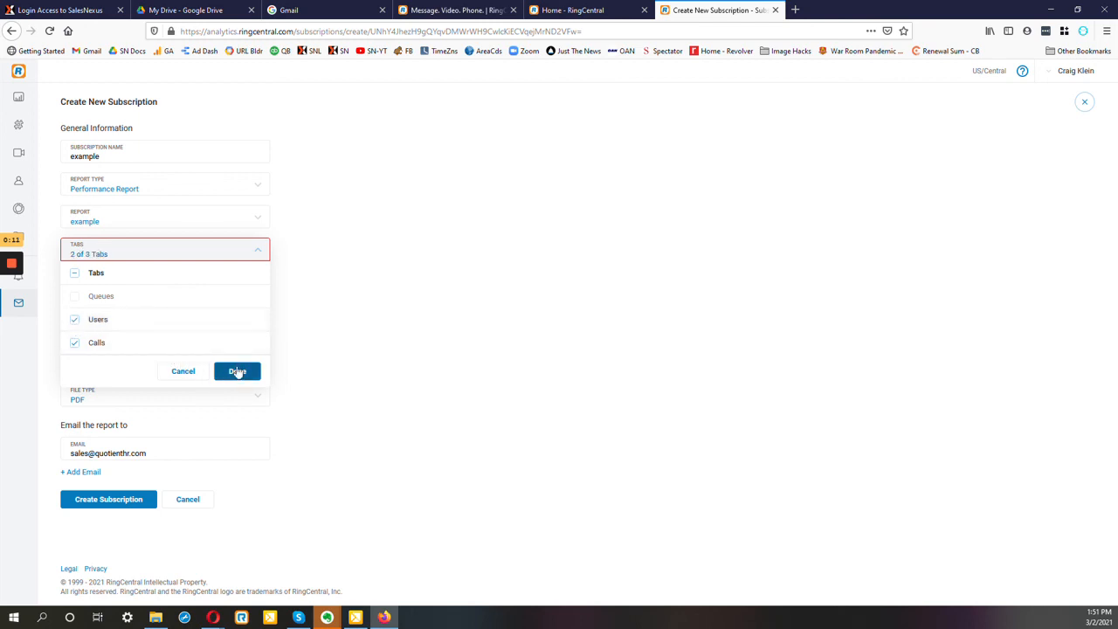
click(237, 370)
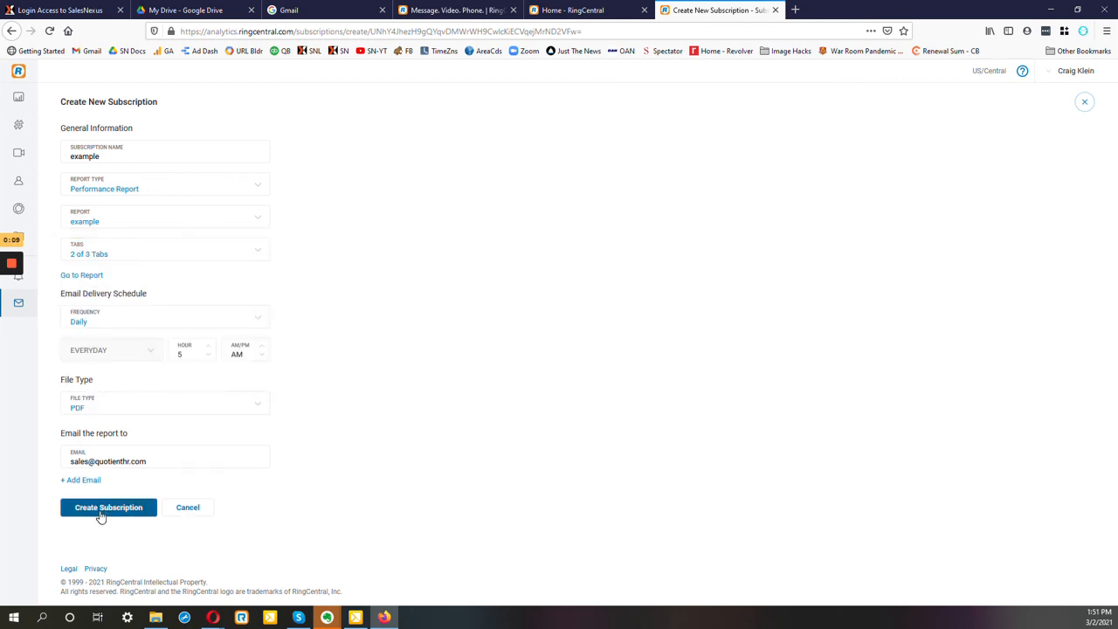